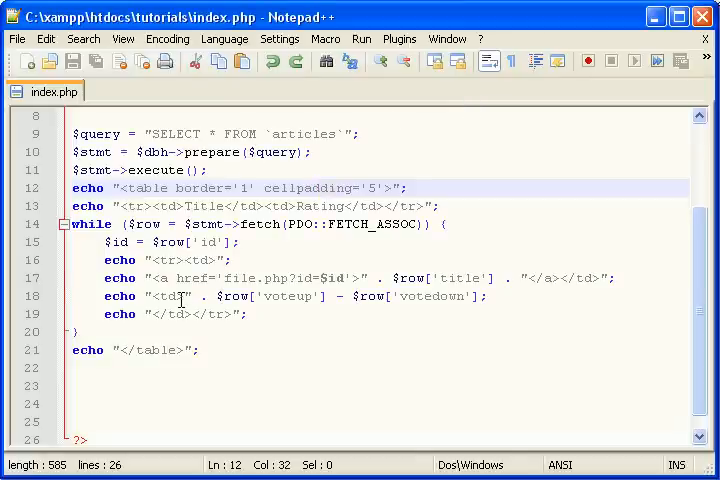
- Strip the broken concatenation so the rating line echoes $row['voteup'] - $row['votedown']
double_click(170, 296)
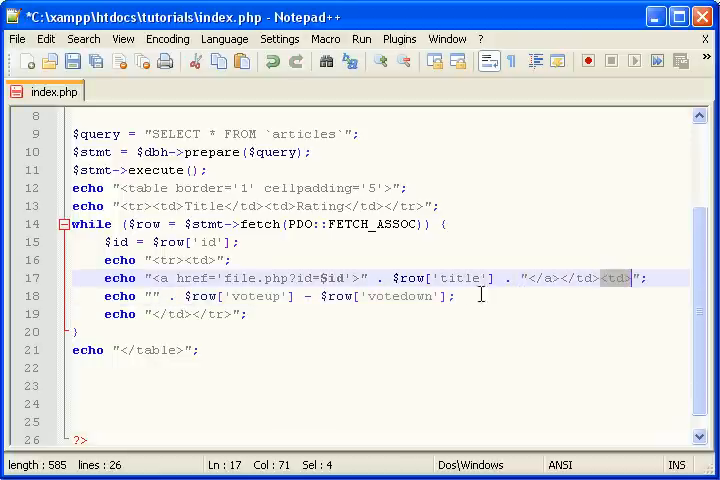
left_click(68, 60)
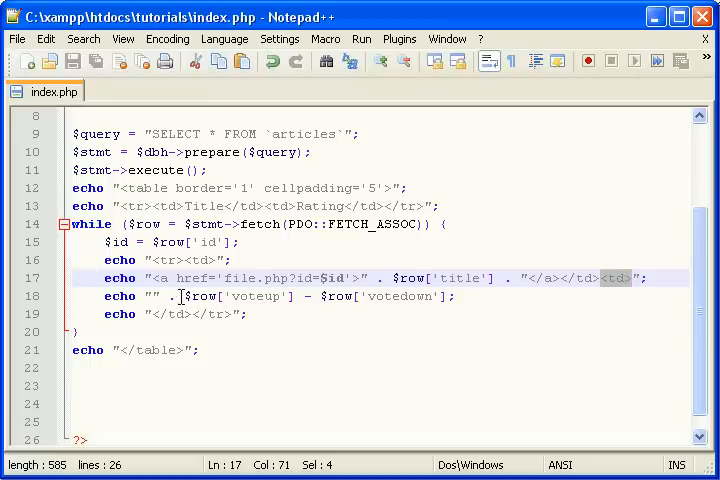
left_click(184, 296)
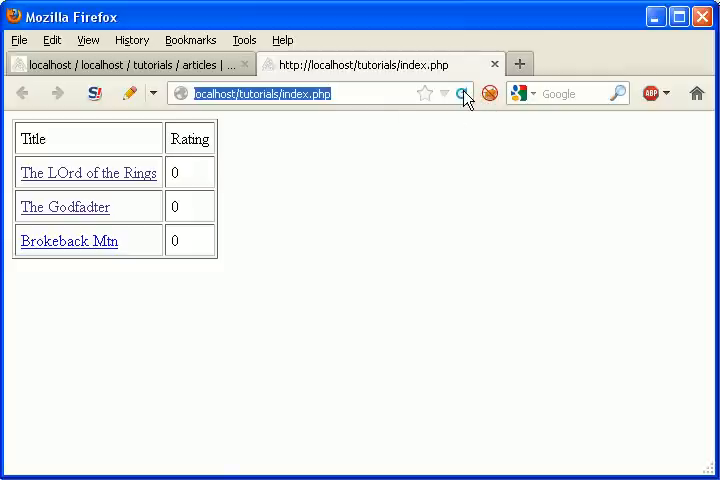
- Reload the ratings table and follow the 'The LOrd of the Rings' title link
double_click(176, 172)
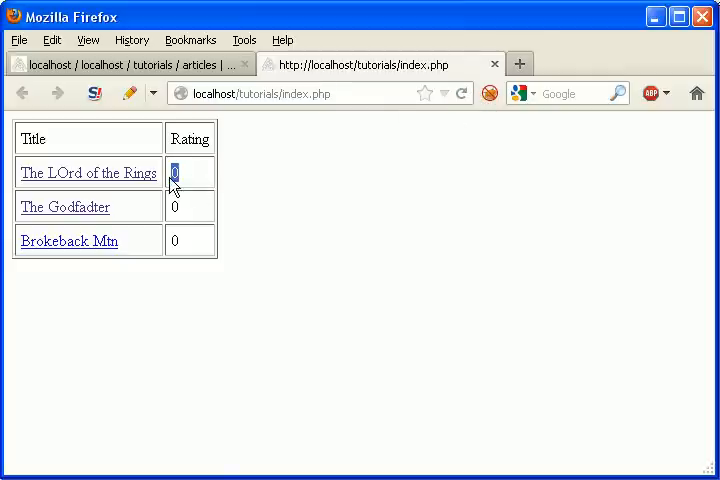
mouse_move(70, 184)
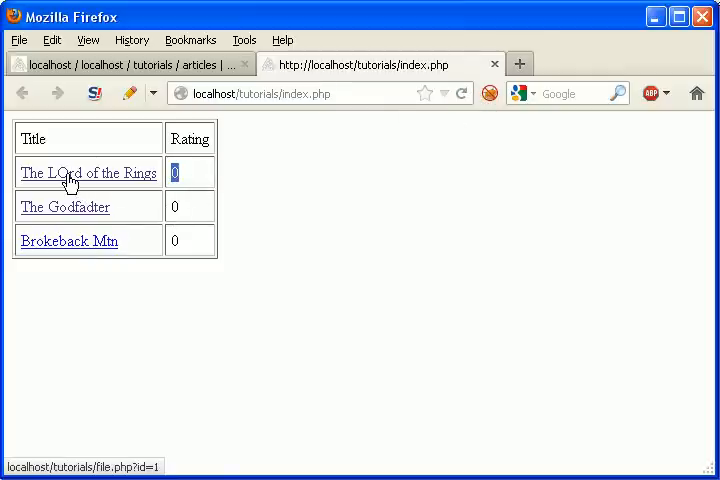
left_click(88, 172)
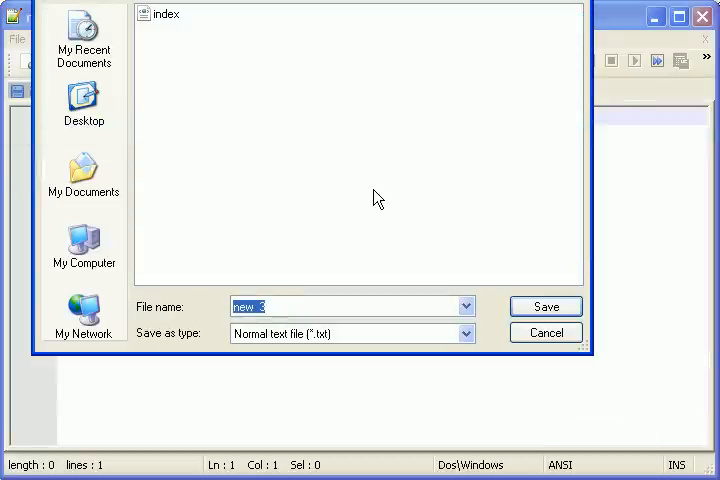
- Save the new document as file.php with <?php ?> tags and start a $_GET read inside
left_click(544, 306)
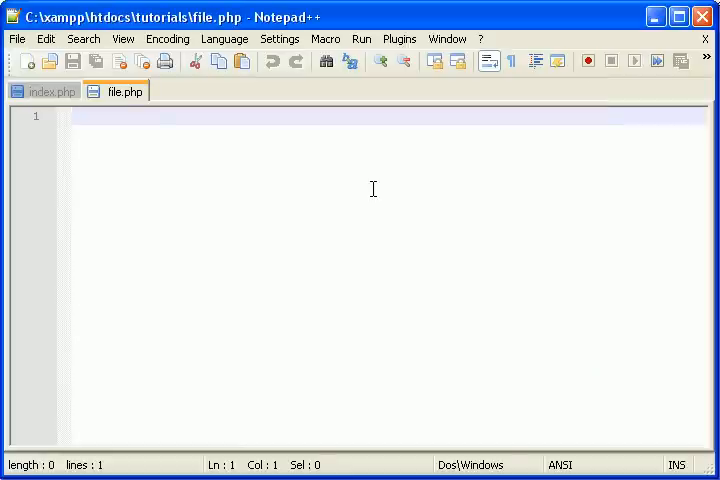
type("<?php")
type("?>")
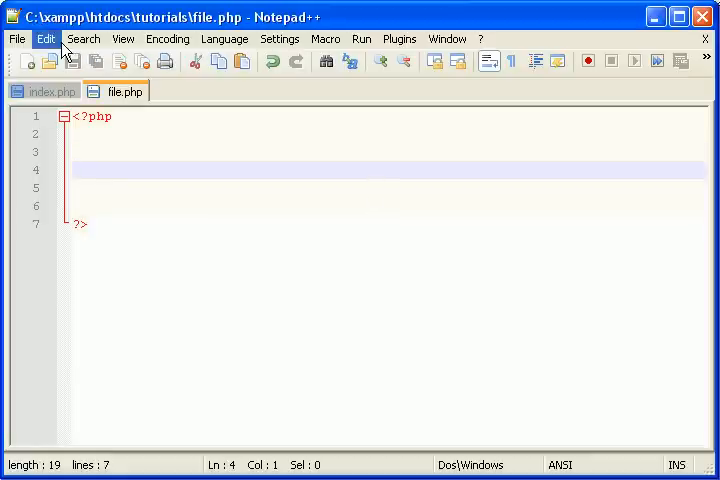
mouse_move(216, 116)
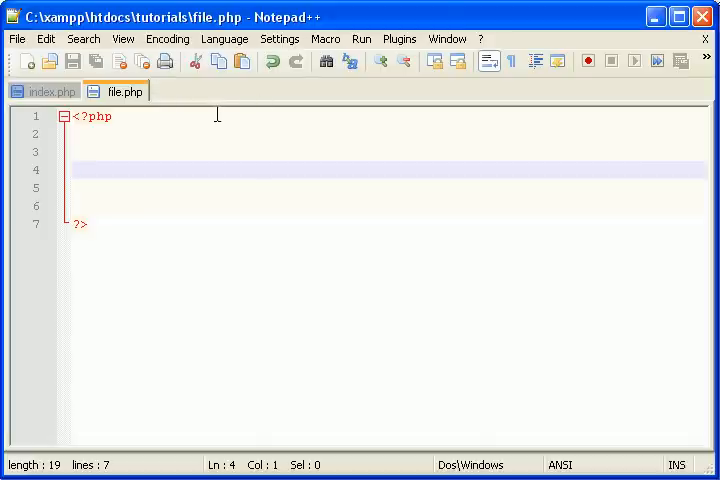
type("$_GET")
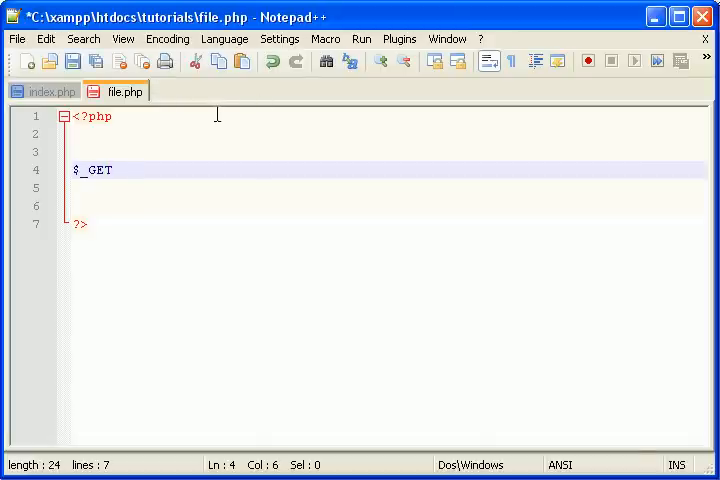
mouse_move(212, 132)
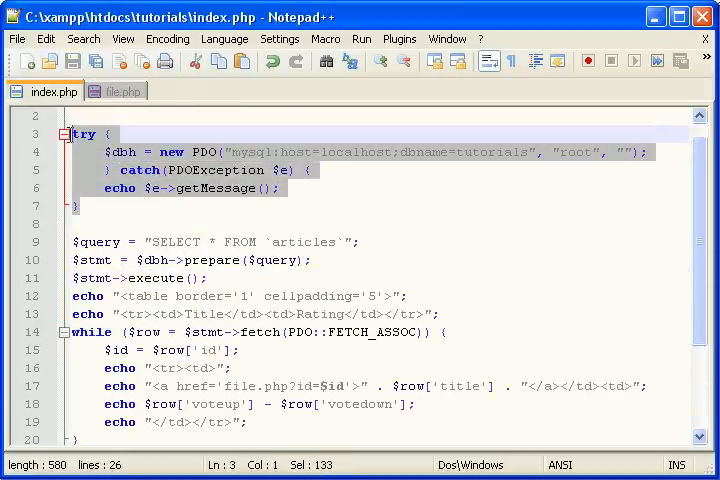
- Paste the try/catch PDO connection and define $query as SELECT * FROM `articles` WHERE `id` = :id
left_click(118, 92)
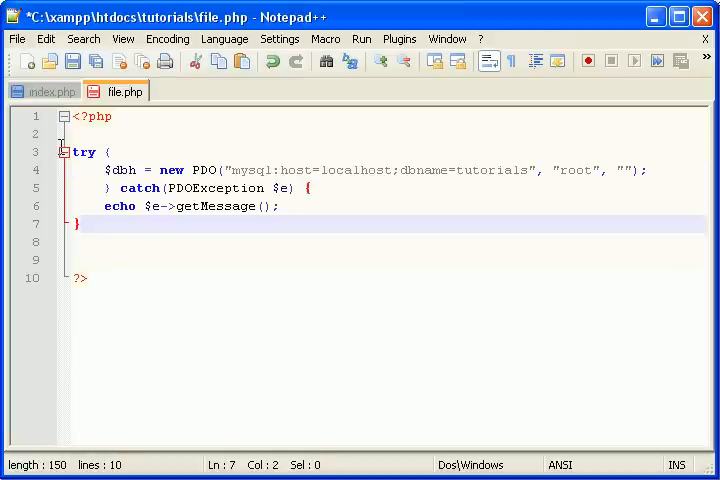
type("$query =")
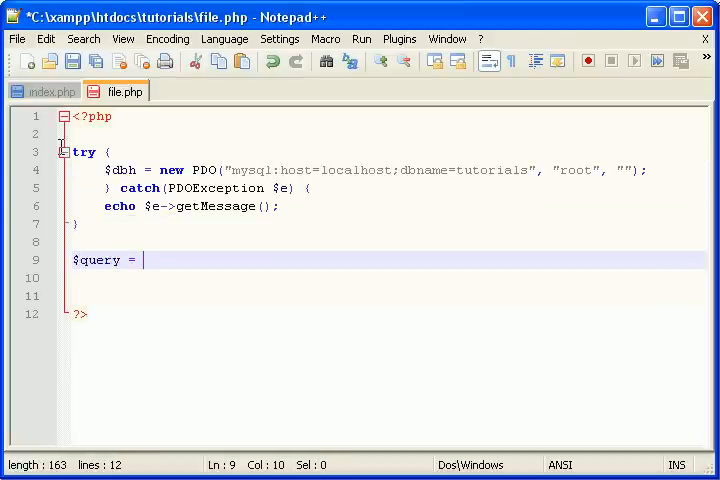
type("\"SELECT *")
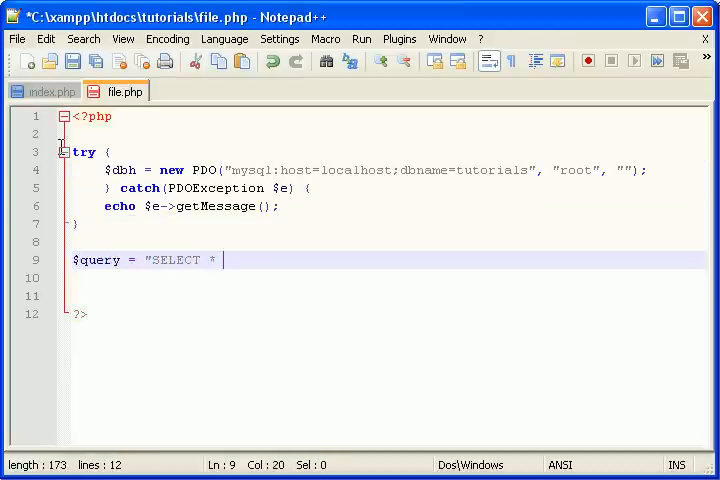
type("FROM `articles`")
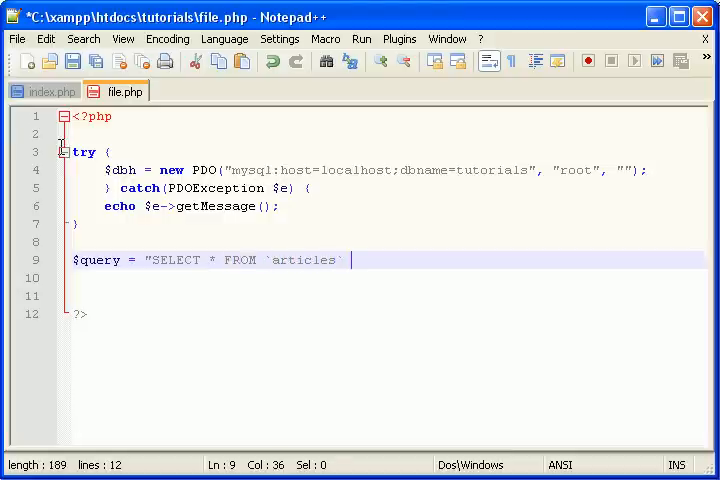
type("WHERE `id")
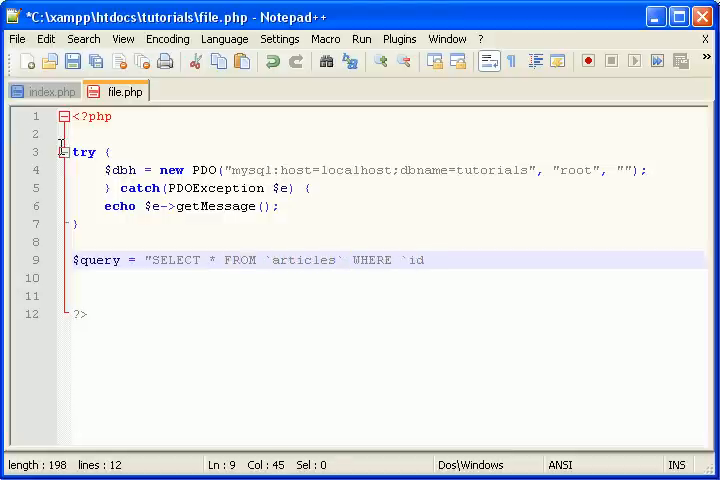
type("` = :id")
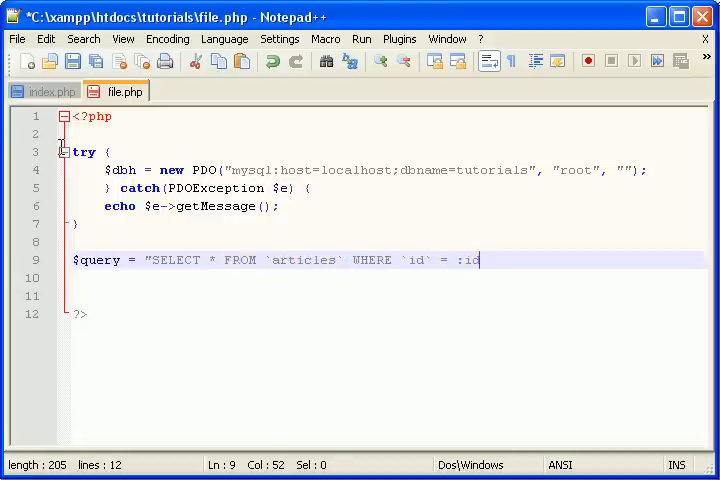
type("\";")
left_click(388, 278)
type("$stmt =")
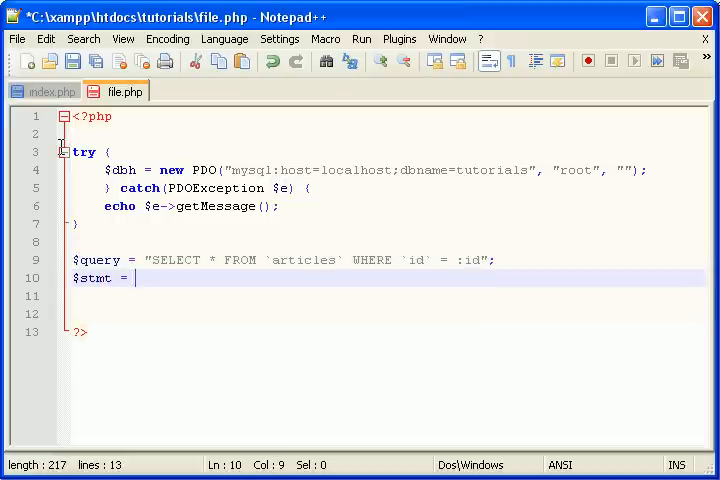
- Prepare the query on $dbh, bindValue(':id', $_GET['id']) and execute it
type("$dbh->prepare($query);")
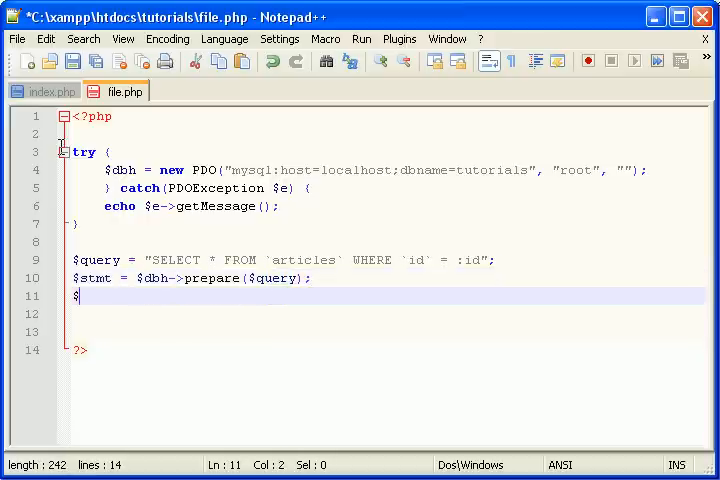
type("stmt->bindV")
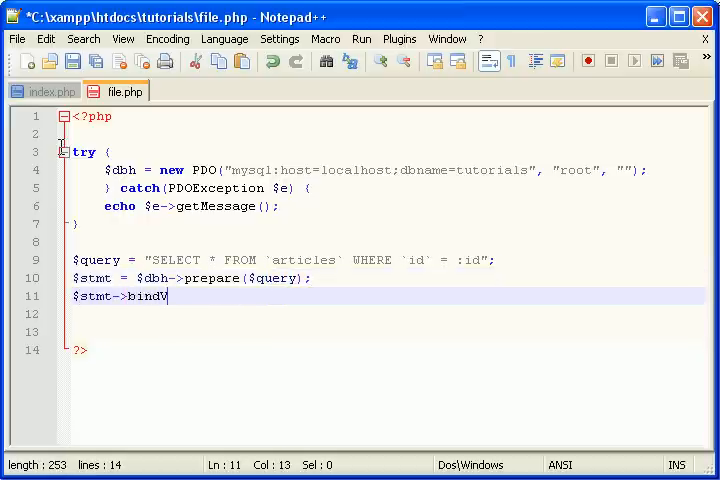
type("alue('")
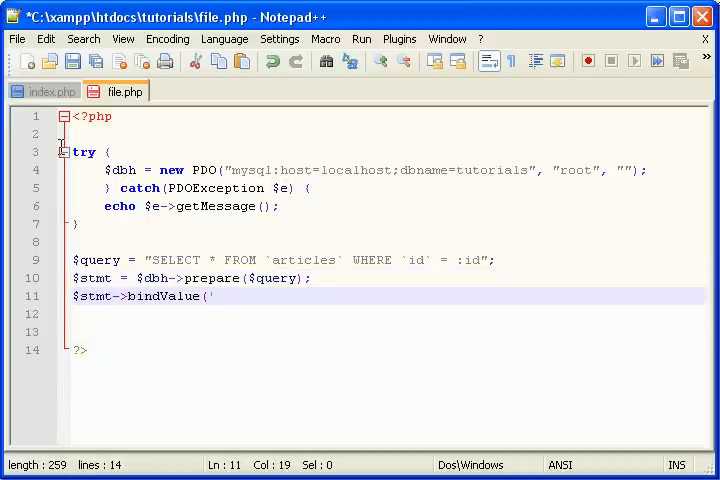
type(":id', $_GET(")
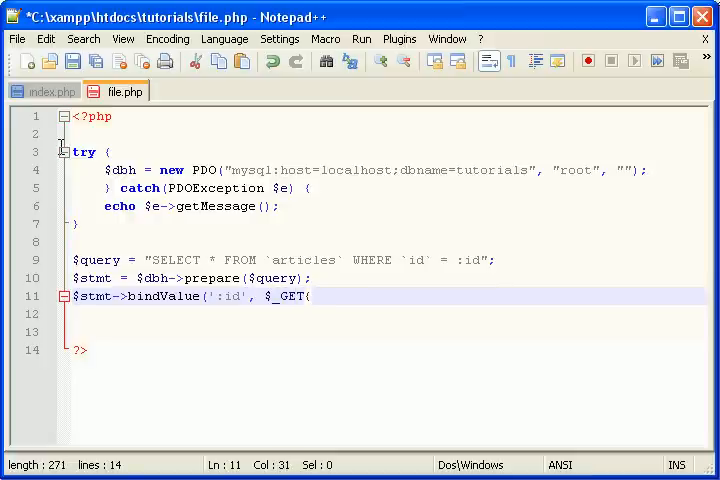
type("'id']);")
left_click(388, 314)
type("$stmt->execute();")
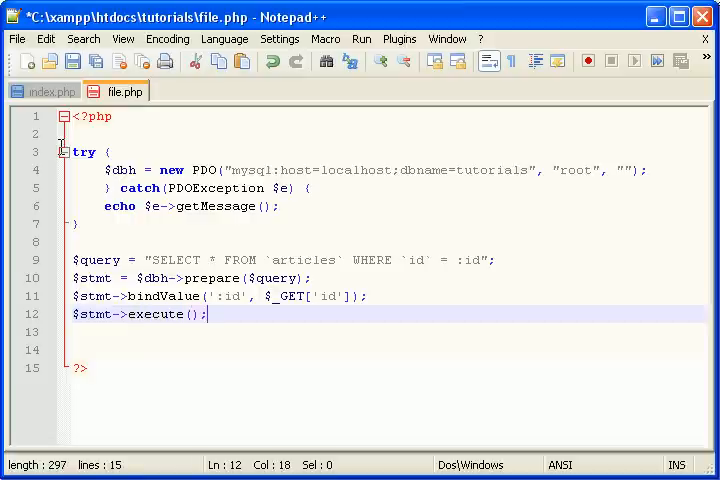
- Add an if block on $stmt->rowCount() == 0 that calls die("nofin");
key("enter")
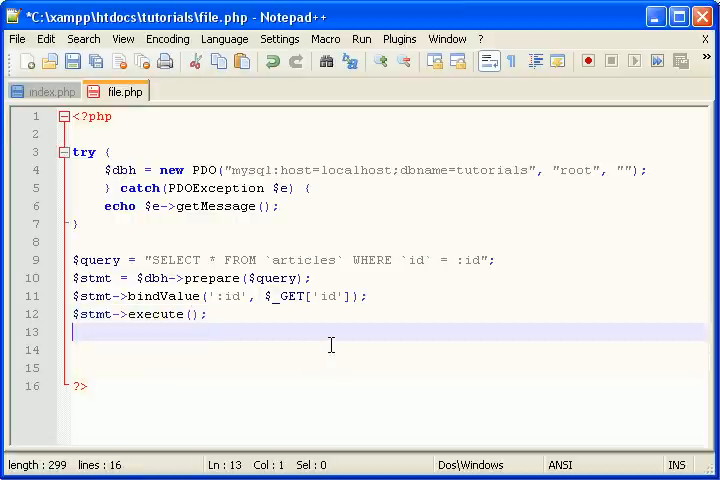
type("if")
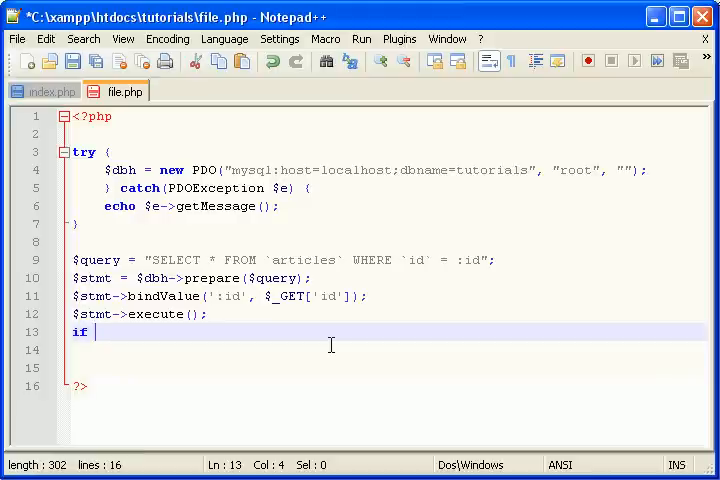
type("($s")
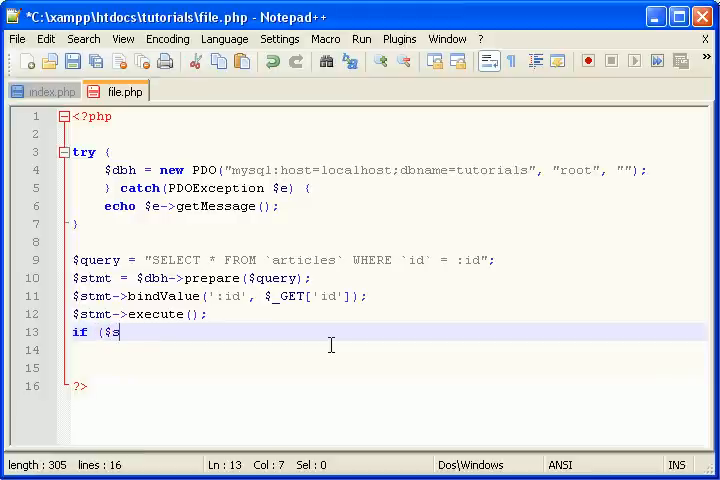
type("stmt->row")
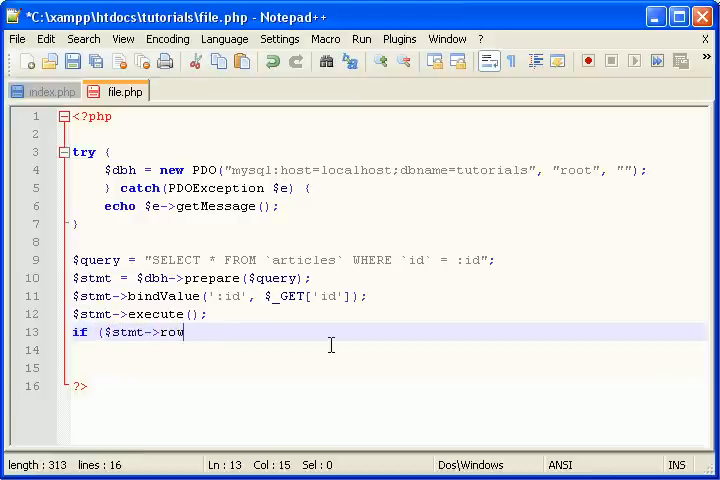
type("Count() == 0) {")
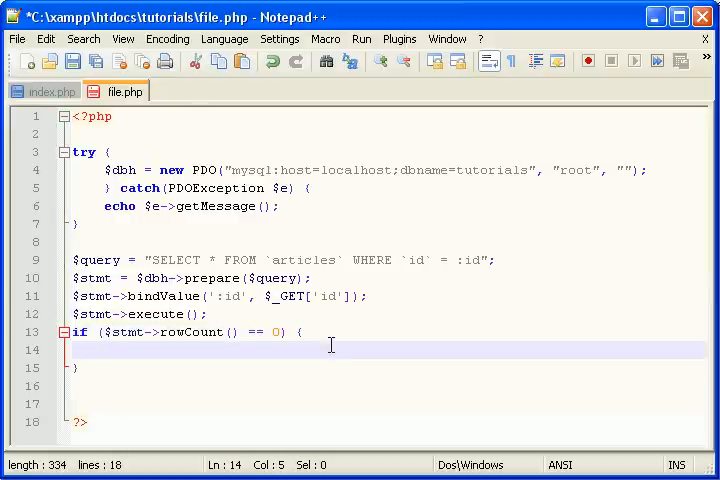
type("die(\"nof")
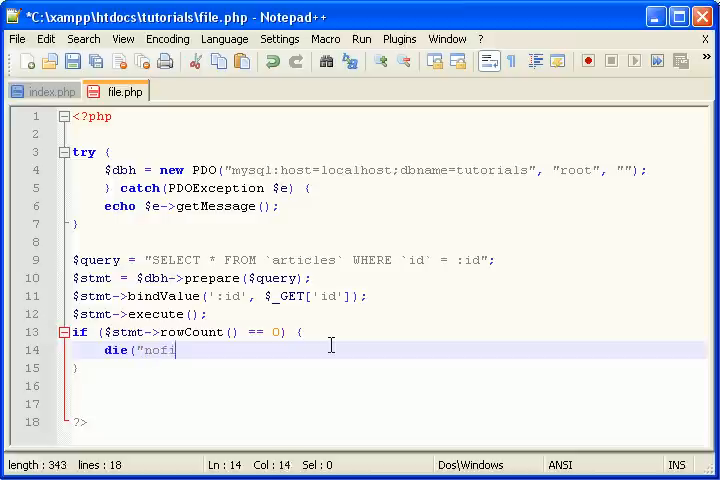
type("in\");")
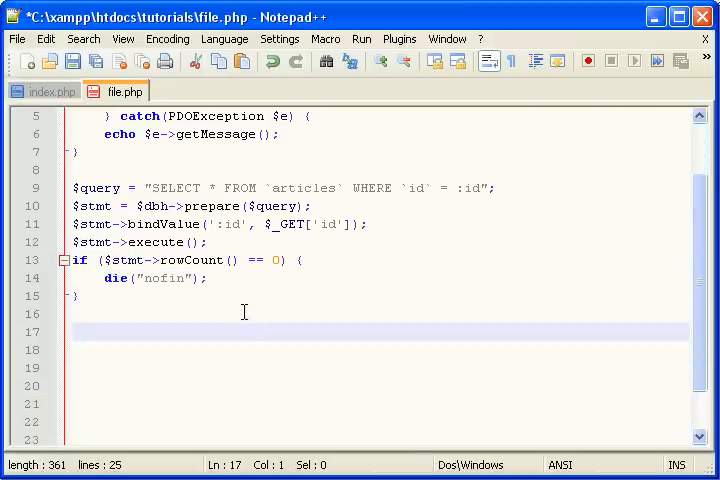
- Write $row = $stmt->fetch(PDO::FETCH_ASSOC); to fetch the article row
type("$")
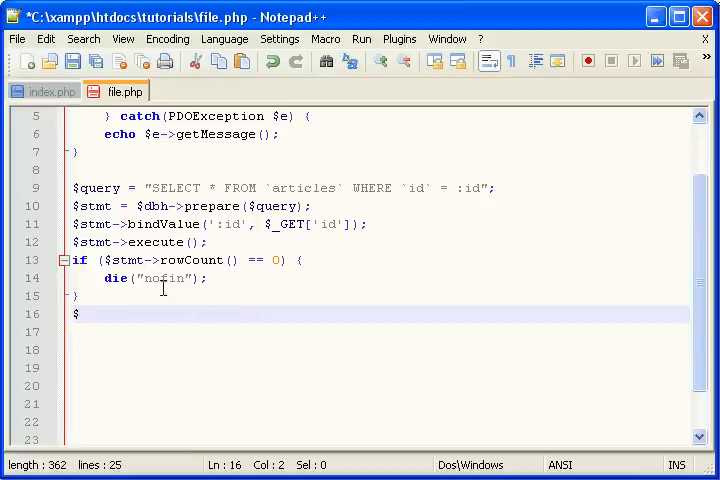
type("r")
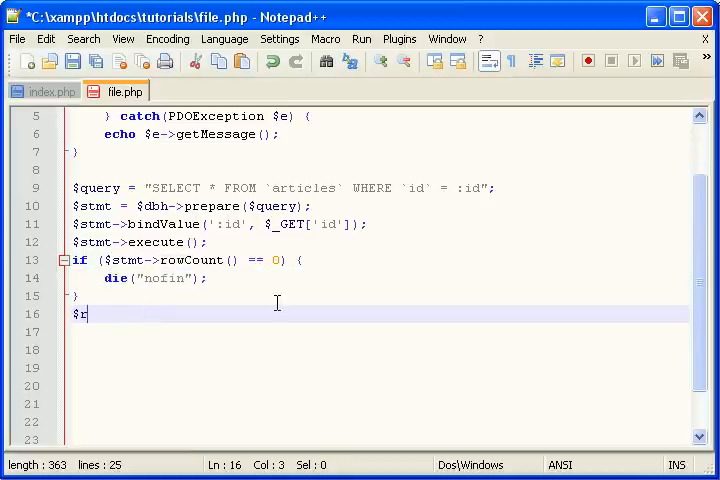
type("ow")
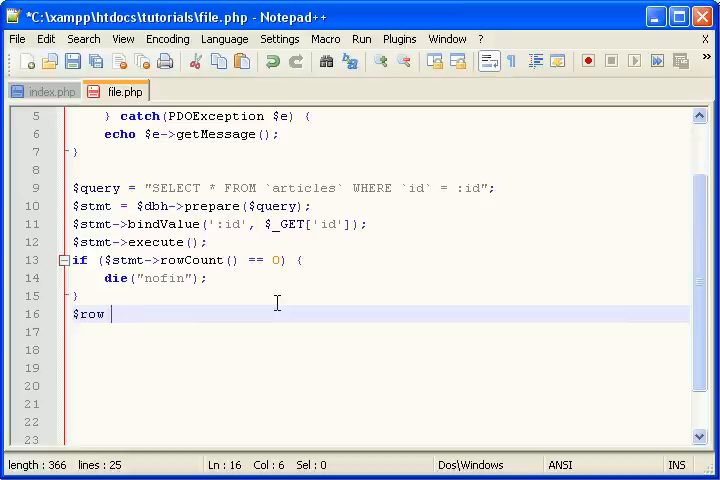
type("= $stmt0-")
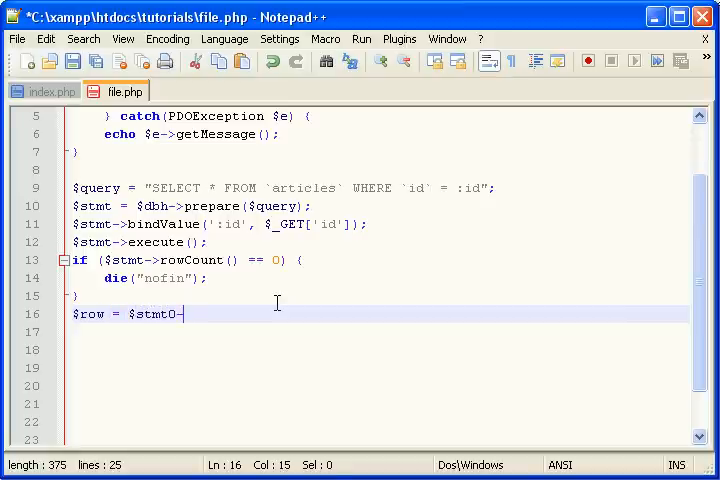
type("->fetch")
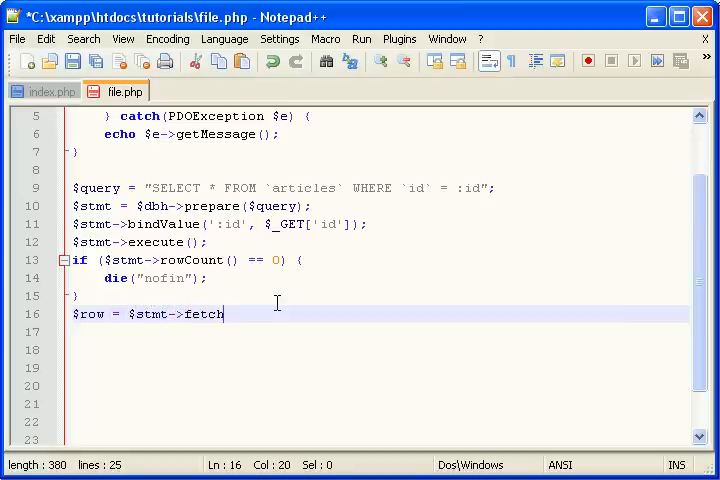
type("(PDO::")
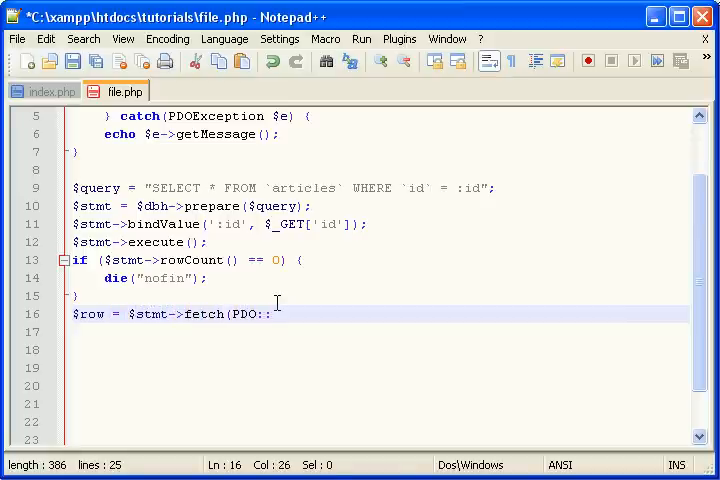
type("FETCH_ASSOC);")
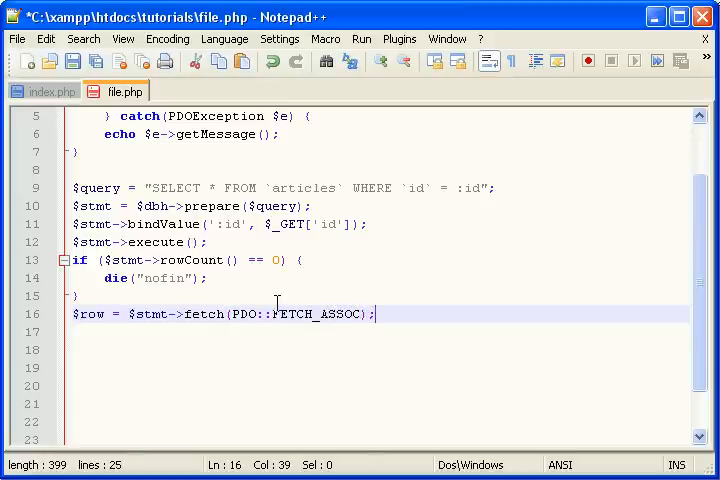
key("enter")
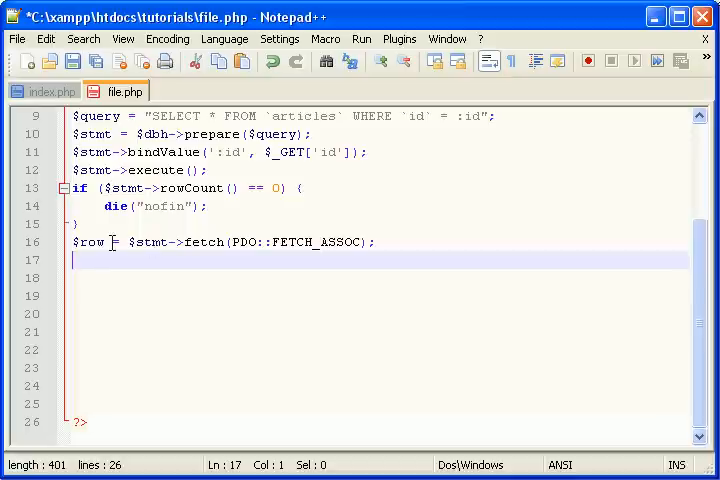
mouse_move(500, 308)
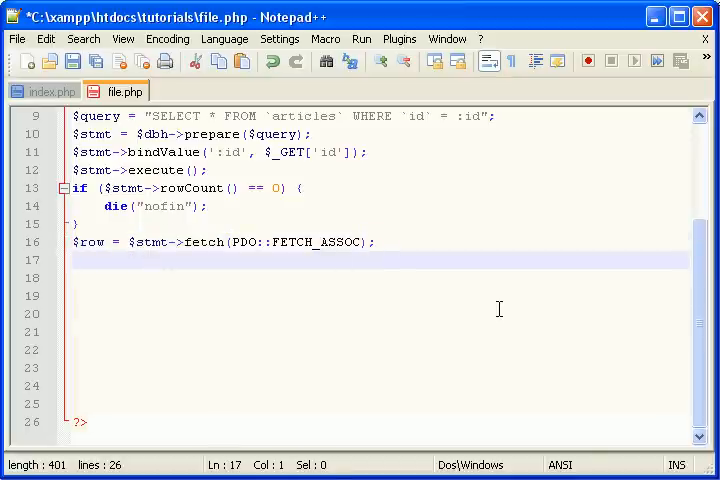
- Set $score = $row['voteup'] - $row['votedown']; and $title = $row['title'];
type("$score")
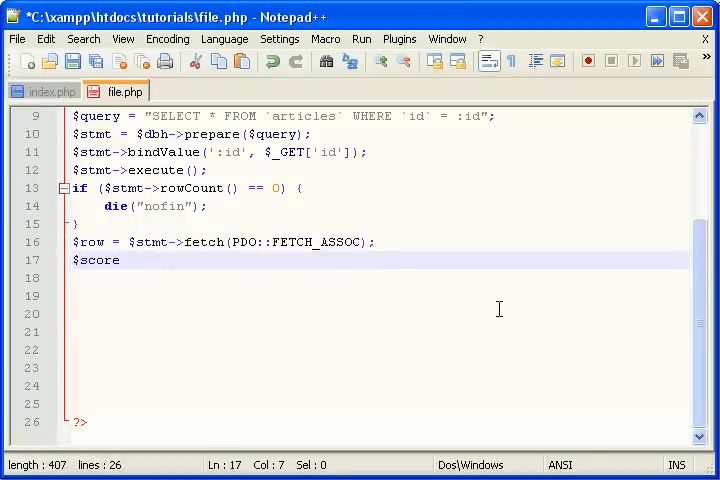
type("= $")
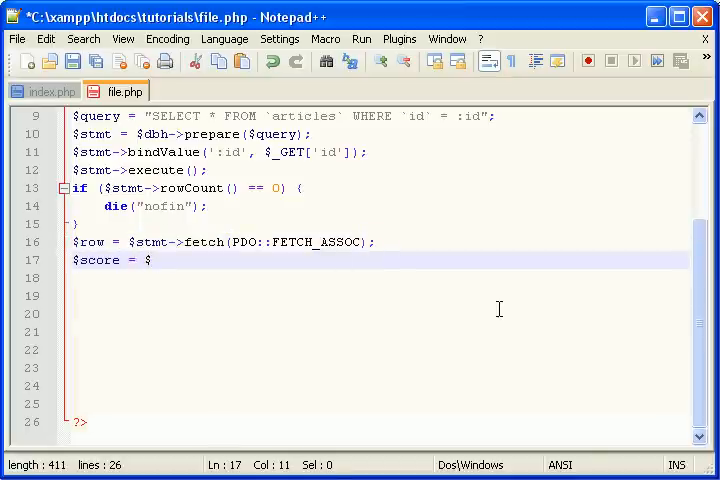
type("row[")
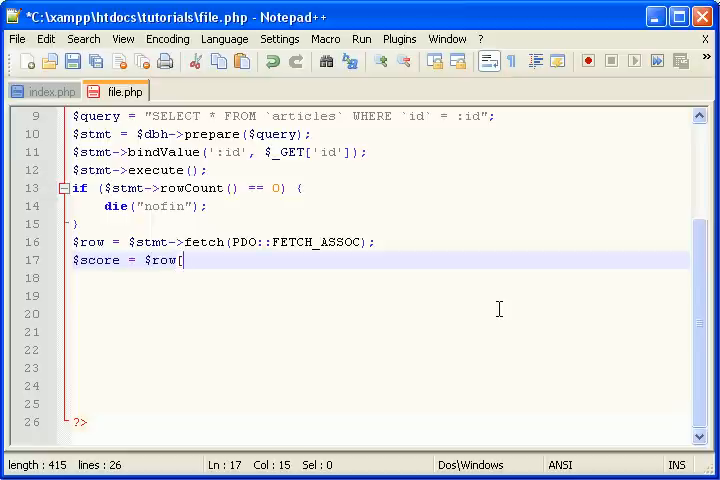
type("'")
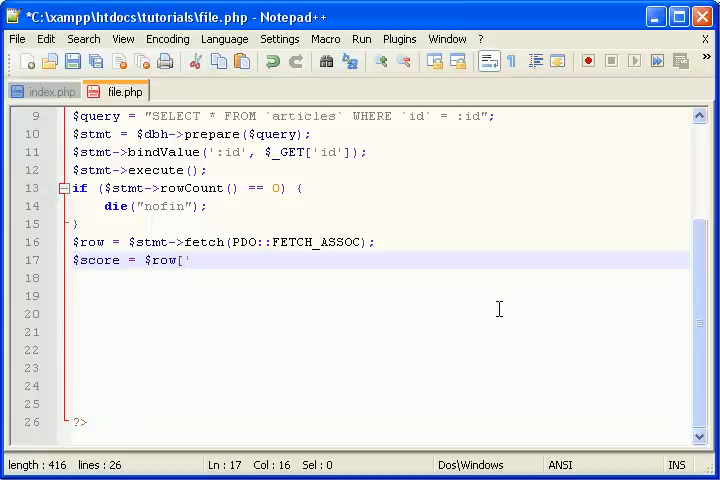
type("'voteup'")
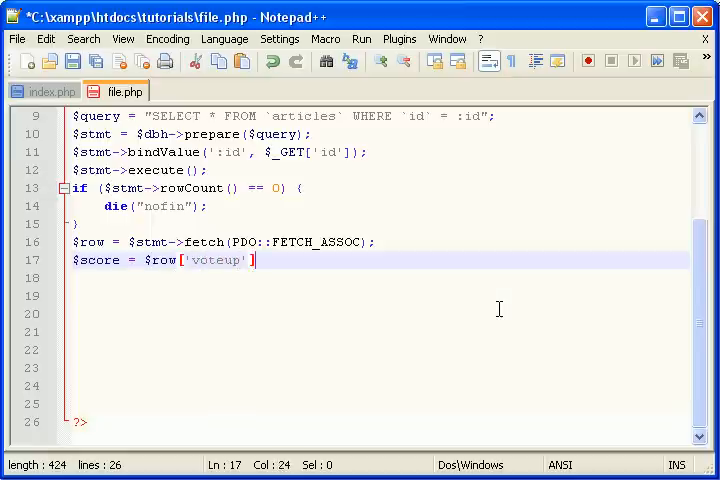
type("- $o")
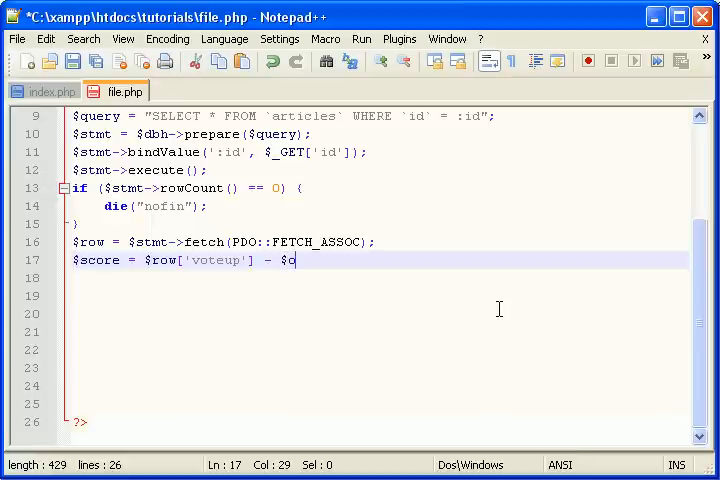
type("row['votedown'];")
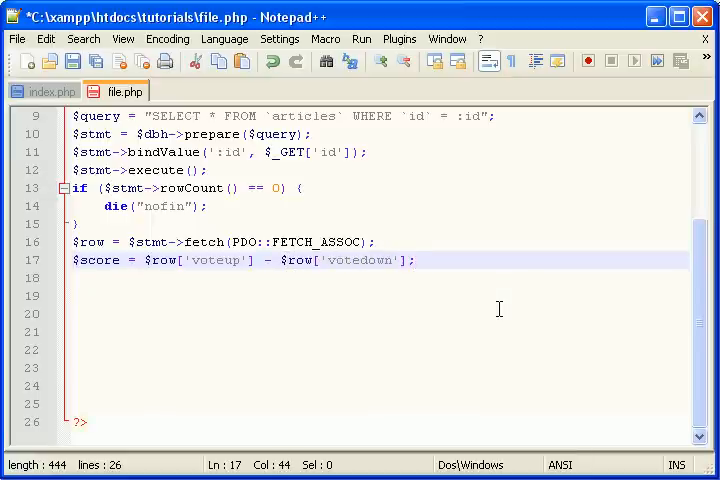
type("$title")
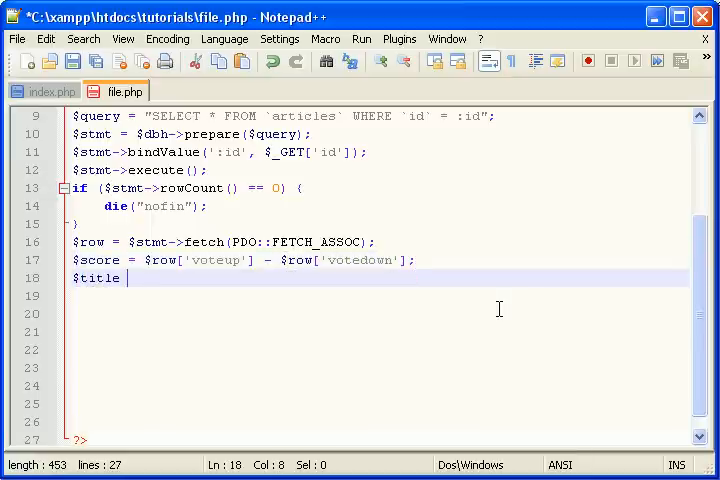
type("= $row['tit")
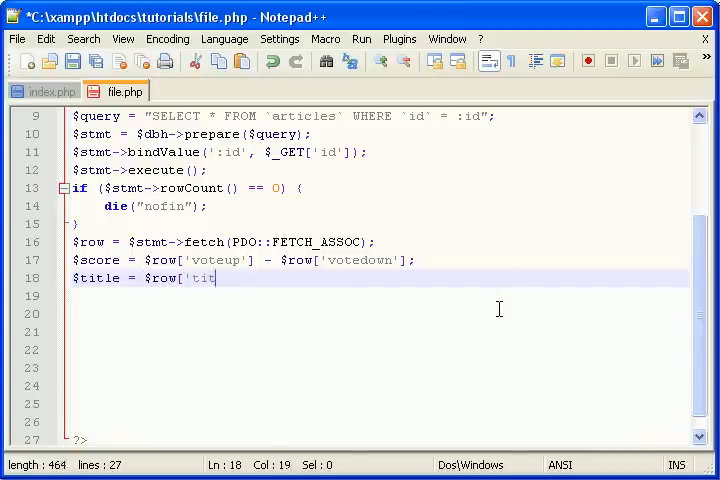
type("le'];")
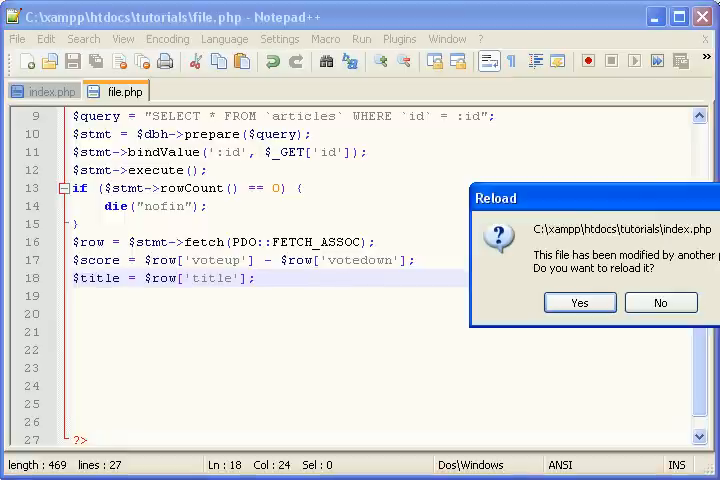
- Dismiss the index.php reload prompt and write Now playing " <?php ec below the closing tag
left_click(660, 302)
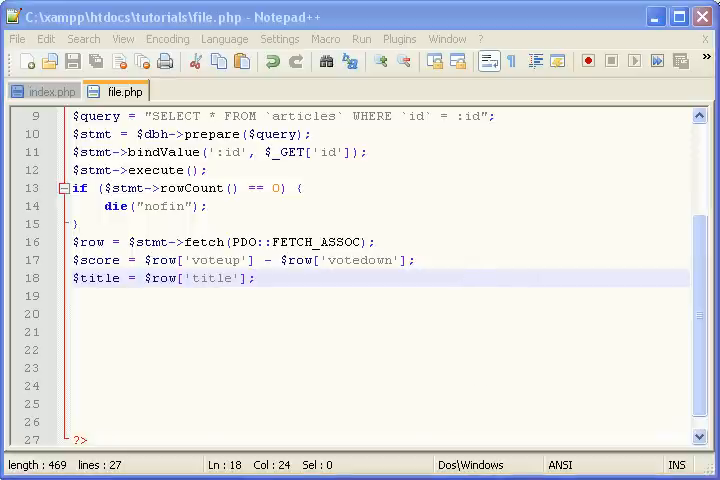
left_click(252, 368)
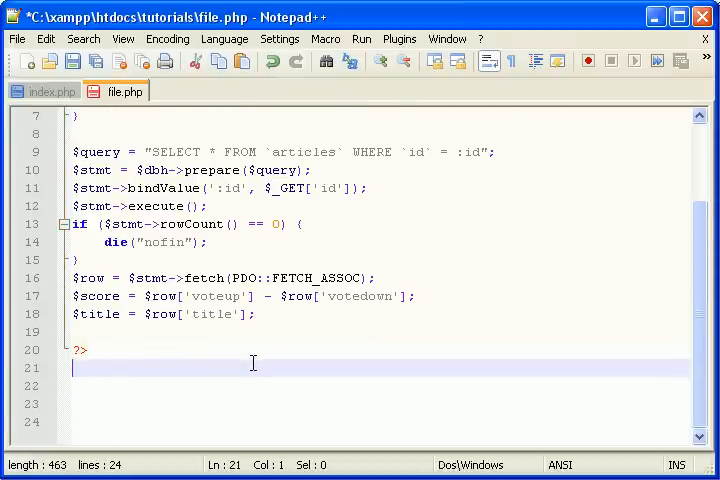
type("Now")
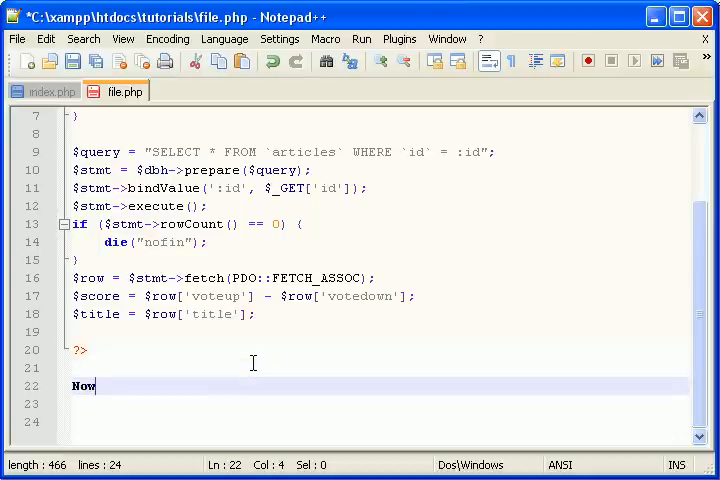
type("playing")
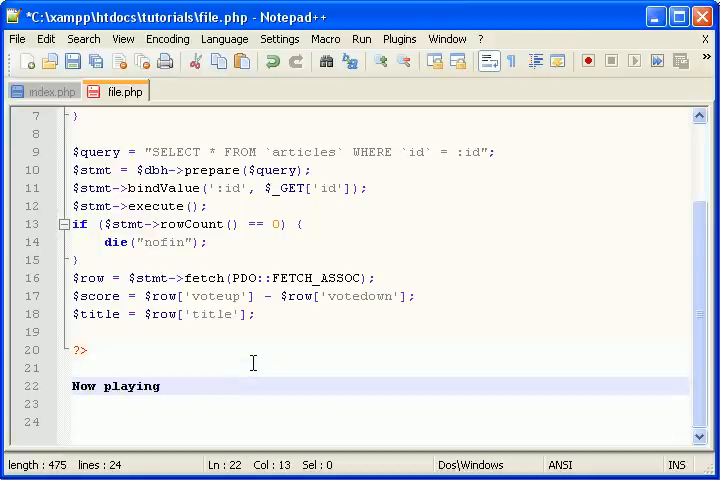
type("\"")
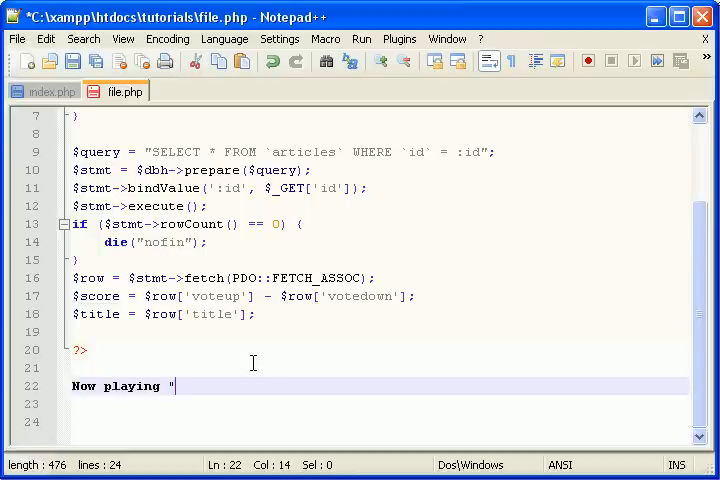
type("<?php")
left_click(380, 422)
type("?>")
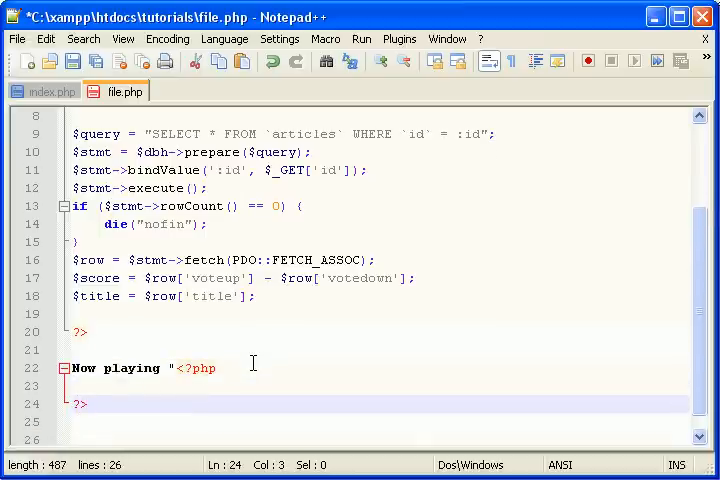
type("ec")
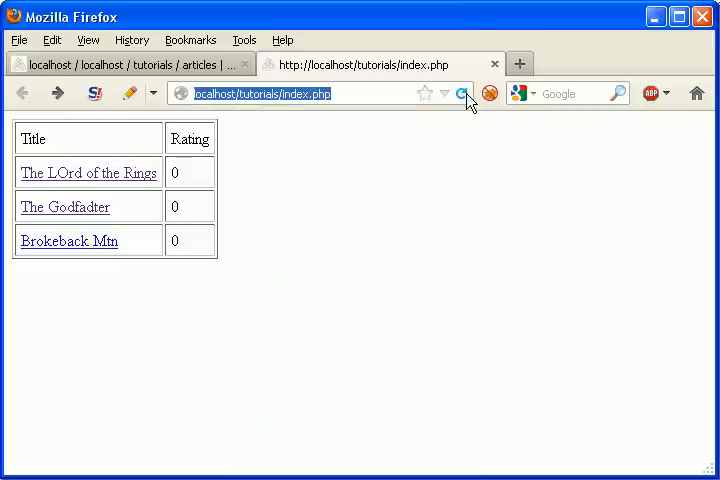
mouse_move(88, 172)
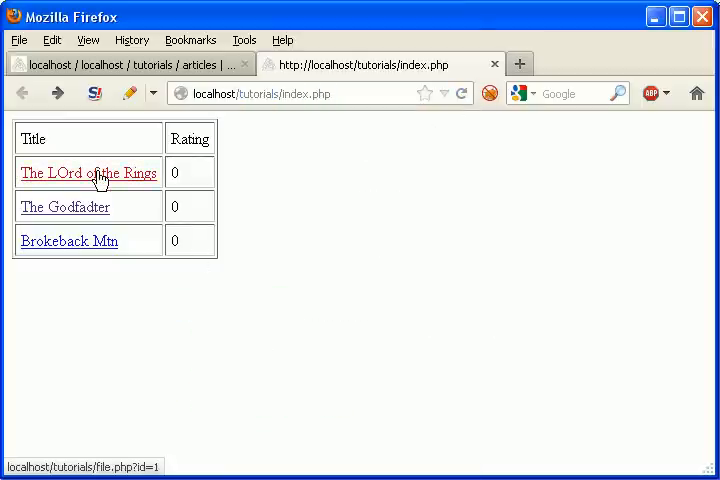
- View the Lord of the Rings and Brokeback Mtn rating pages, then load file.php?id=5 to see nofin
left_click(88, 172)
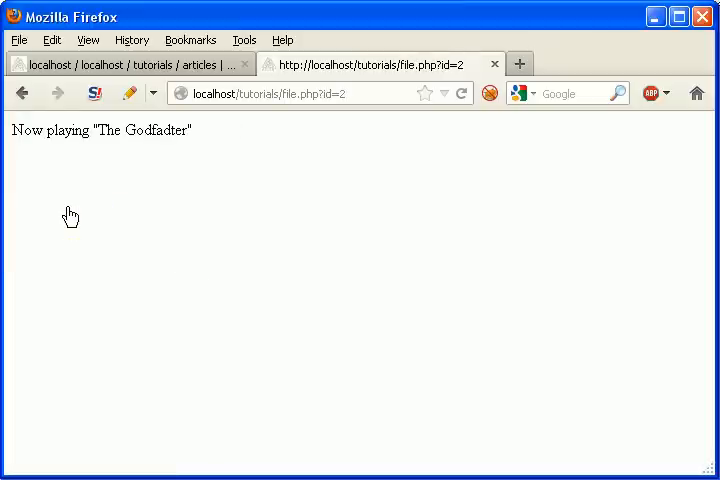
left_click(22, 92)
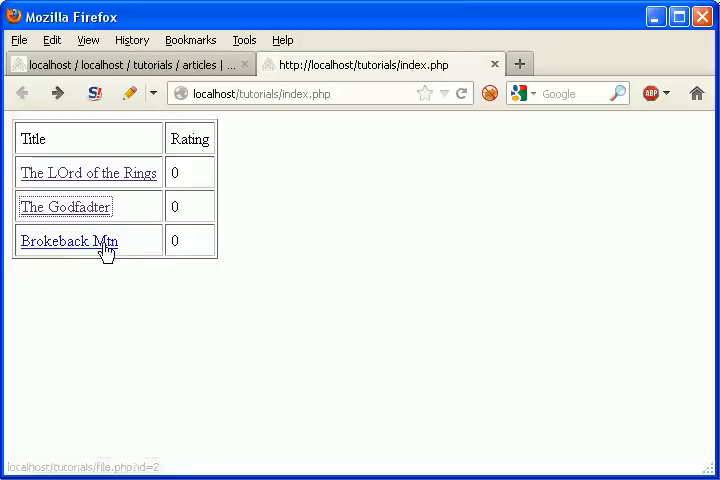
left_click(68, 240)
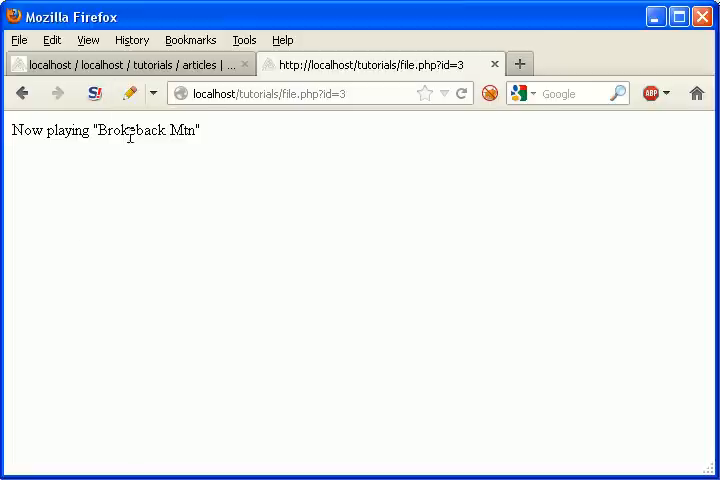
mouse_move(328, 84)
type("5")
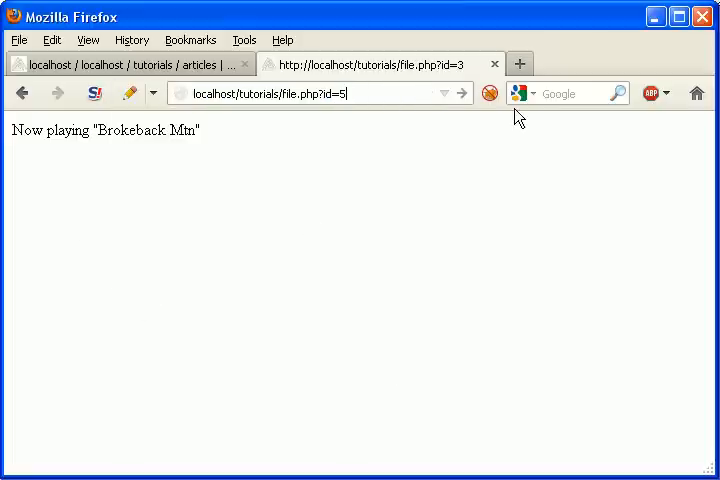
key("Return")
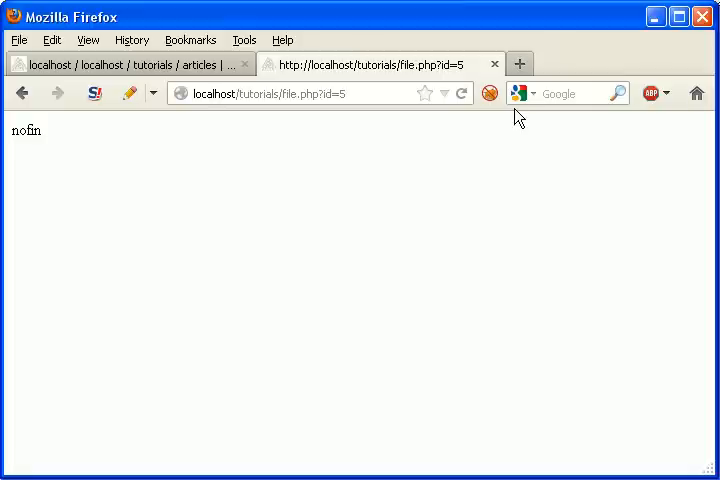
mouse_move(36, 210)
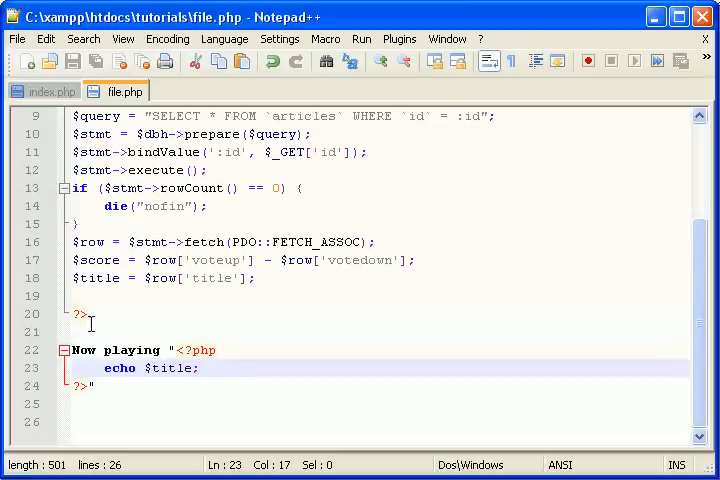
mouse_move(252, 420)
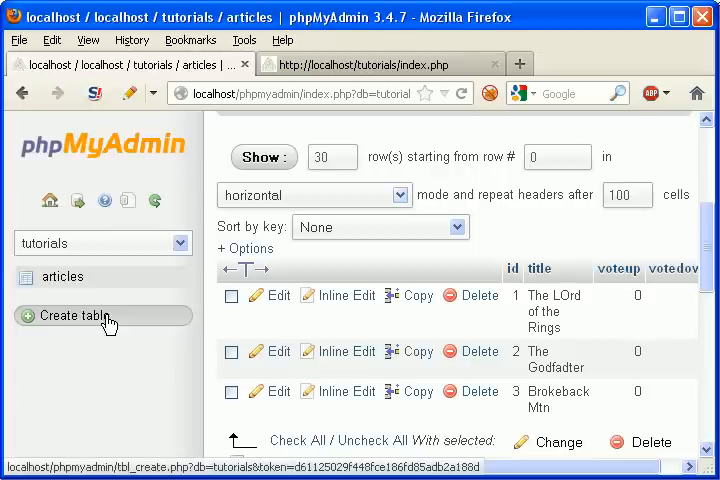
- Create table votes with an INT id column set as PRIMARY index, save it and open it
left_click(88, 316)
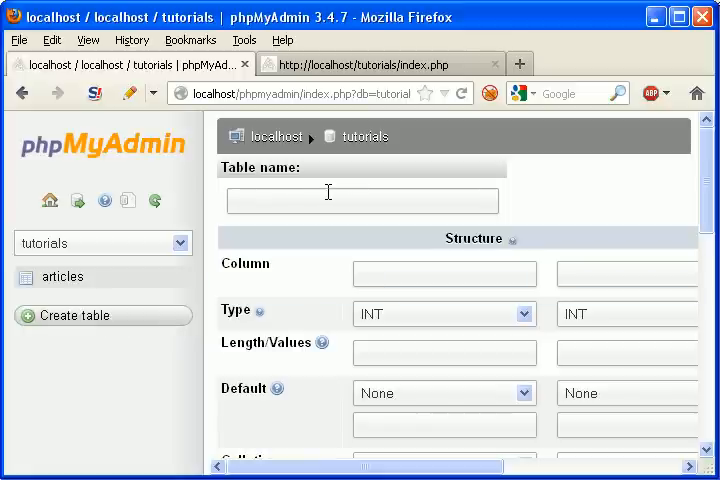
type("votes")
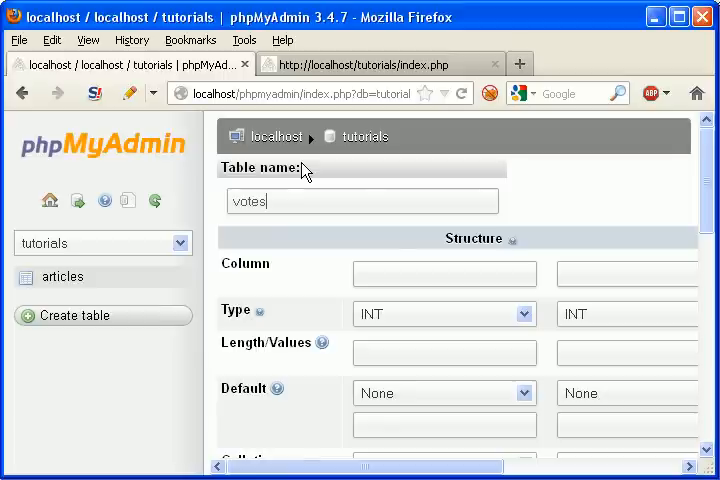
mouse_move(418, 224)
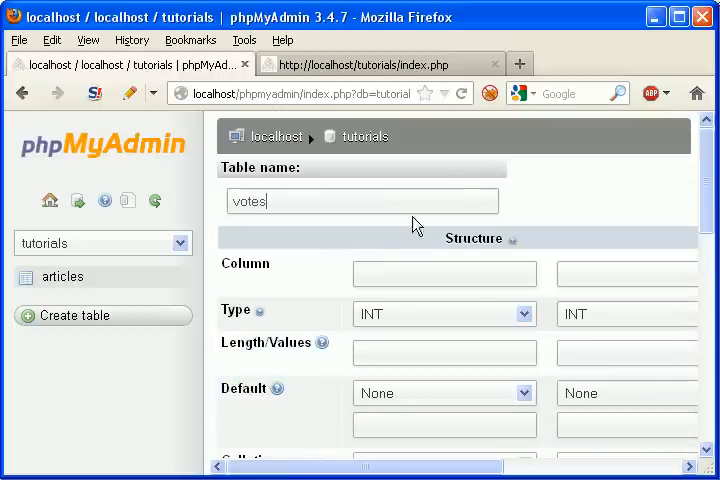
mouse_move(336, 210)
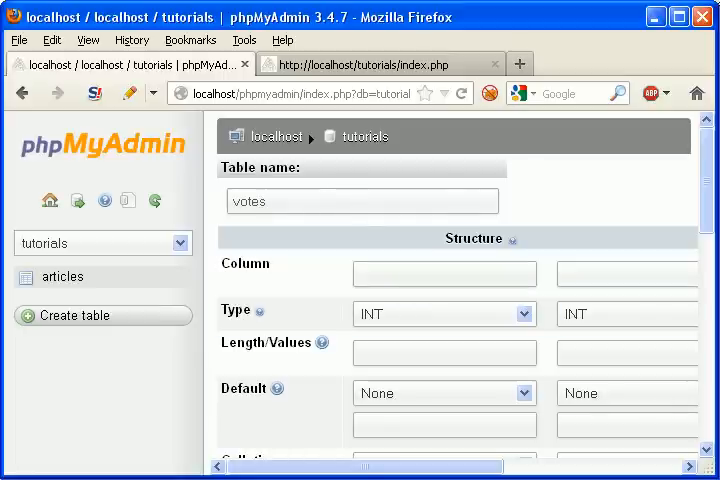
scroll("down", 3)
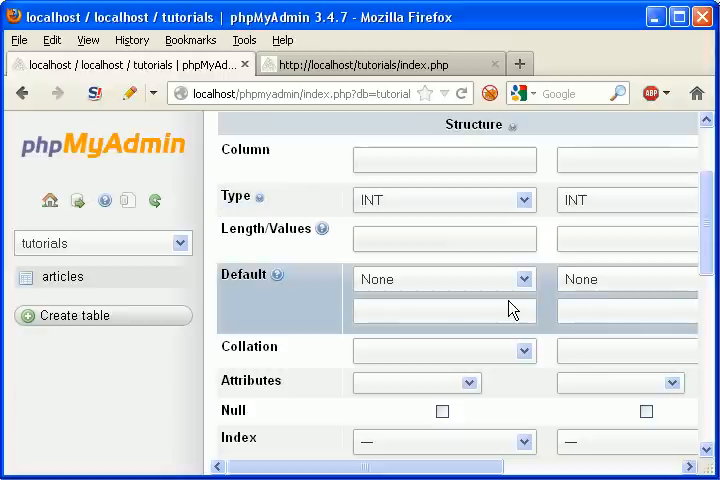
type("id")
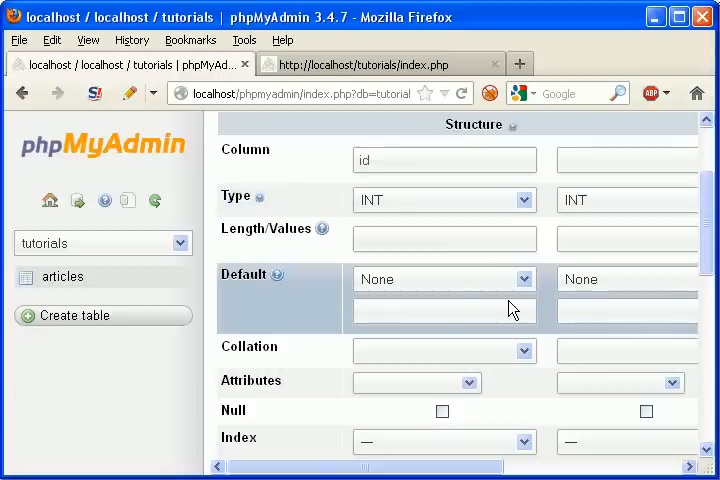
left_click(444, 200)
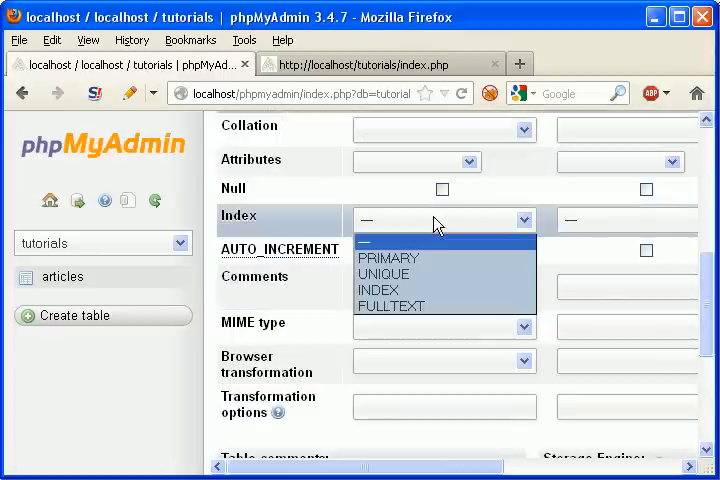
scroll("down", 3)
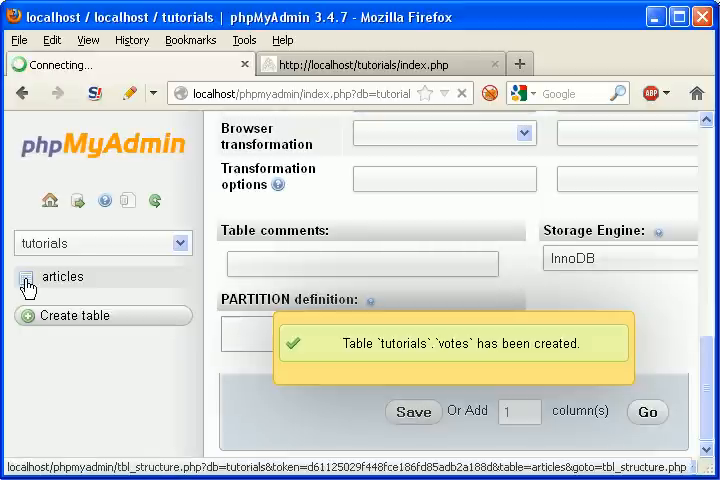
left_click(56, 298)
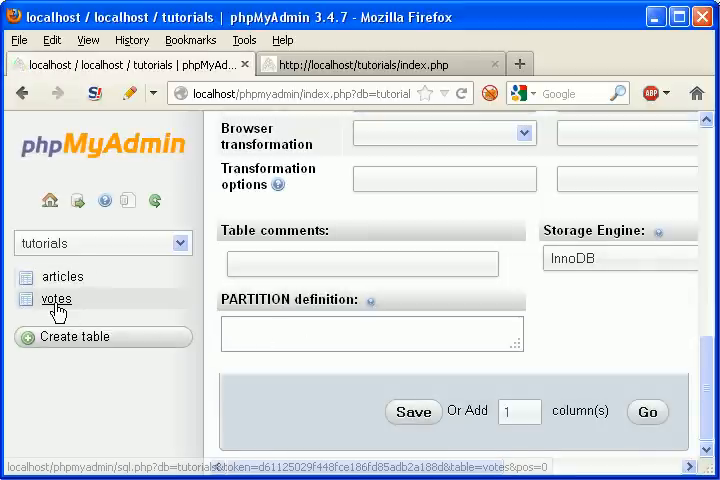
- Add two columns after id and define the first as ip VARCHAR with length 39
left_click(56, 298)
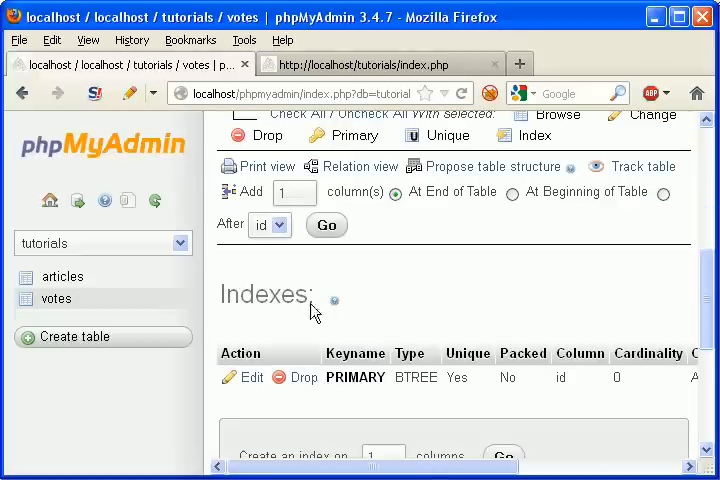
left_click(326, 224)
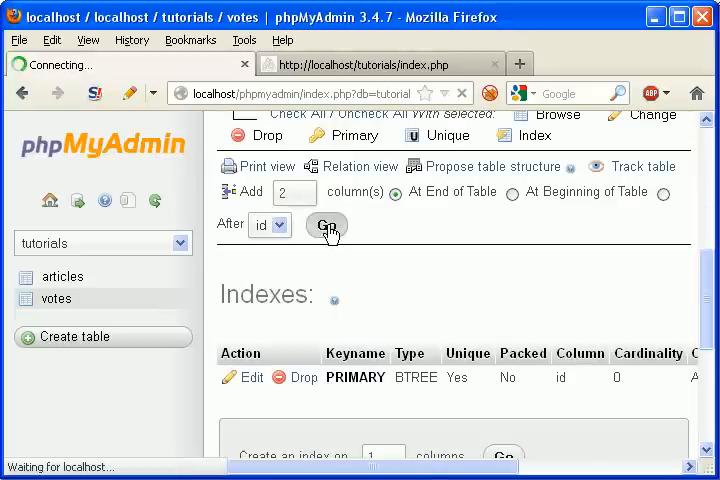
left_click(328, 222)
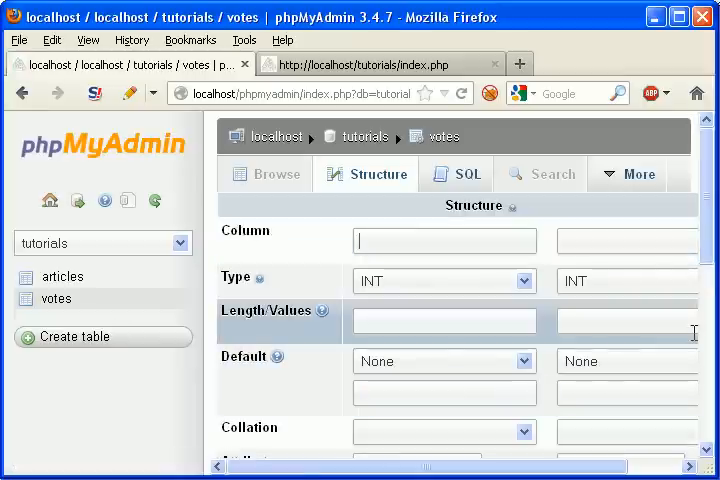
type("ip")
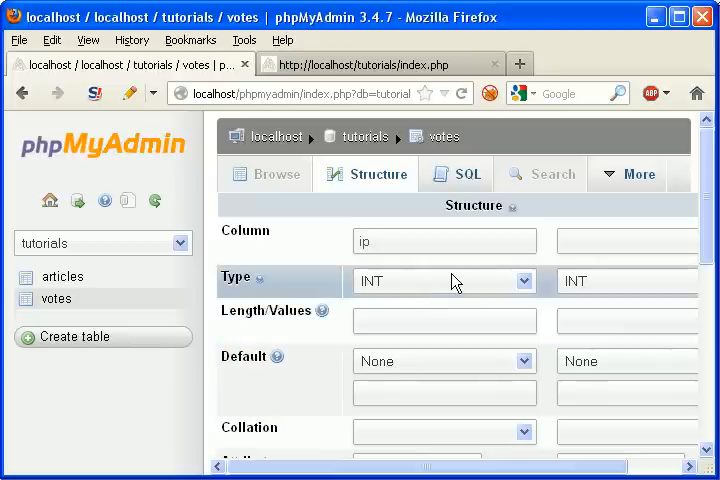
left_click(444, 280)
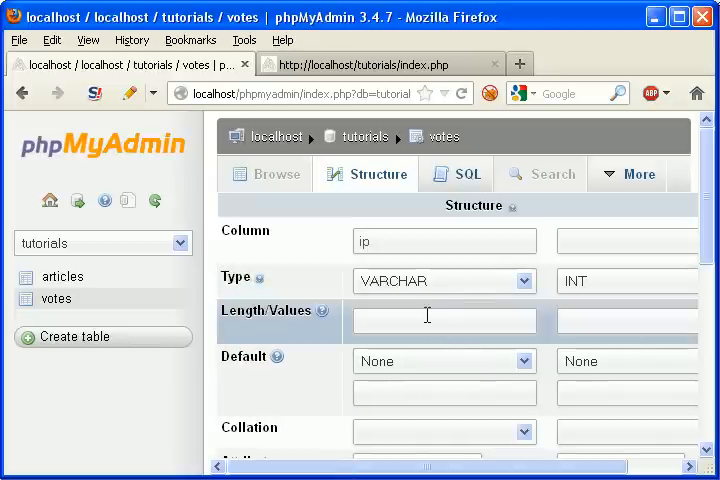
type("3")
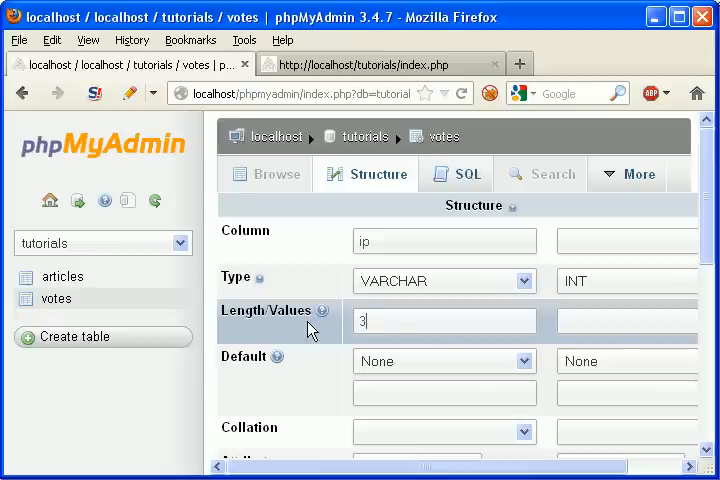
type("9")
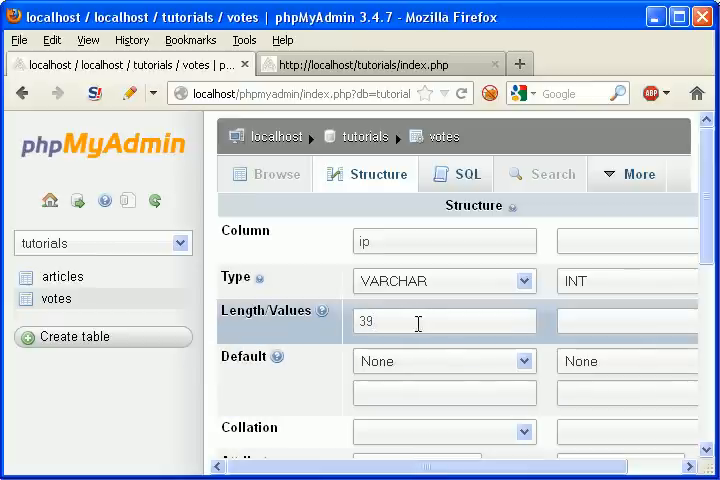
double_click(364, 320)
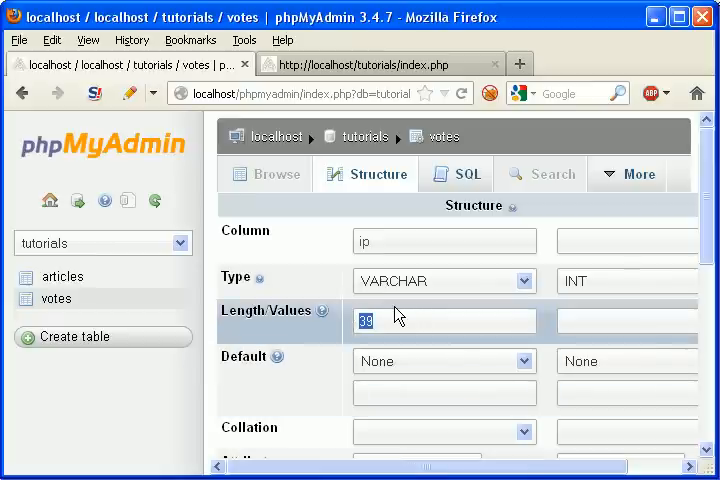
mouse_move(400, 322)
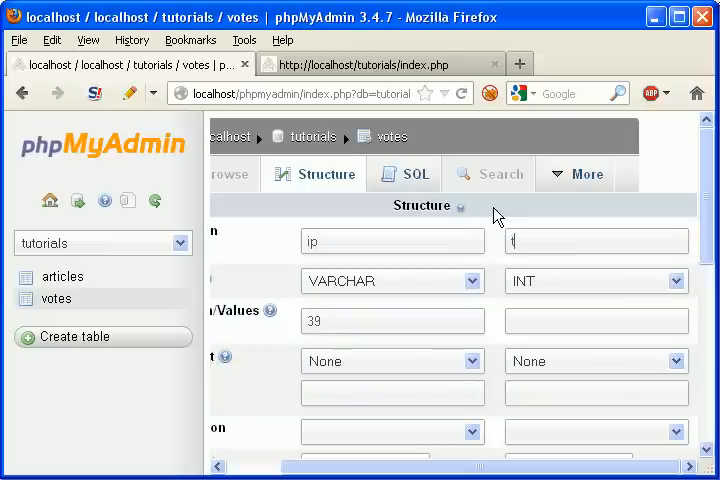
- Define the second column as tags TEXT and save both new columns
type("tags")
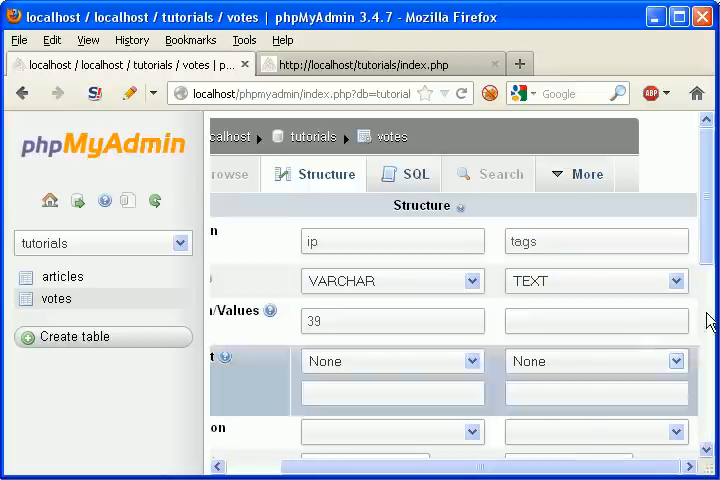
scroll("down", 3)
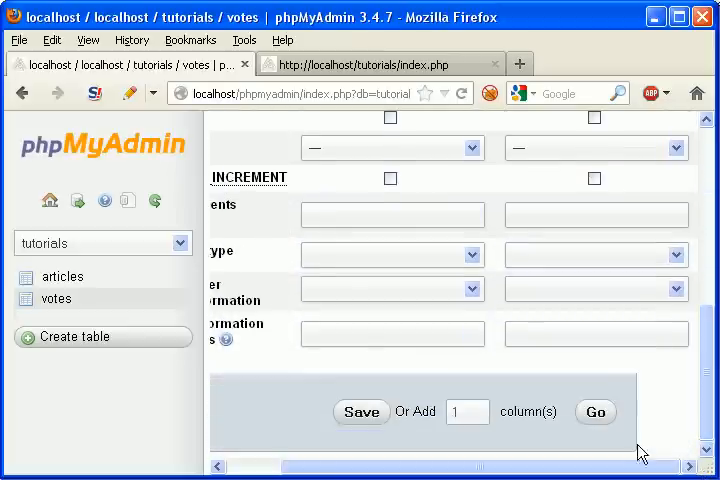
left_click(360, 412)
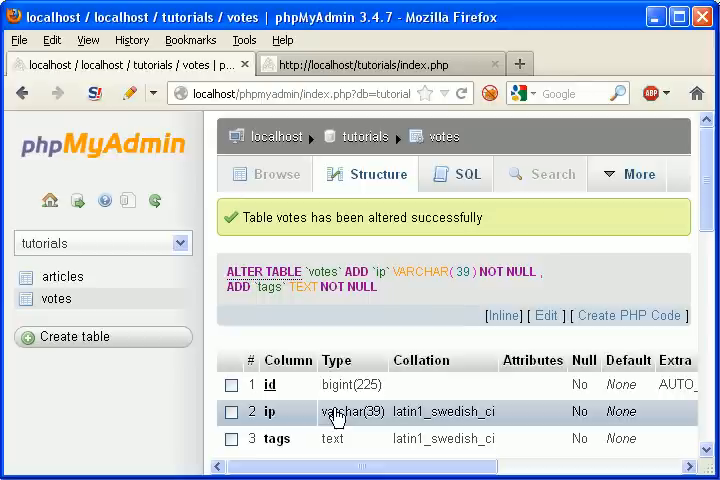
scroll("down", 3)
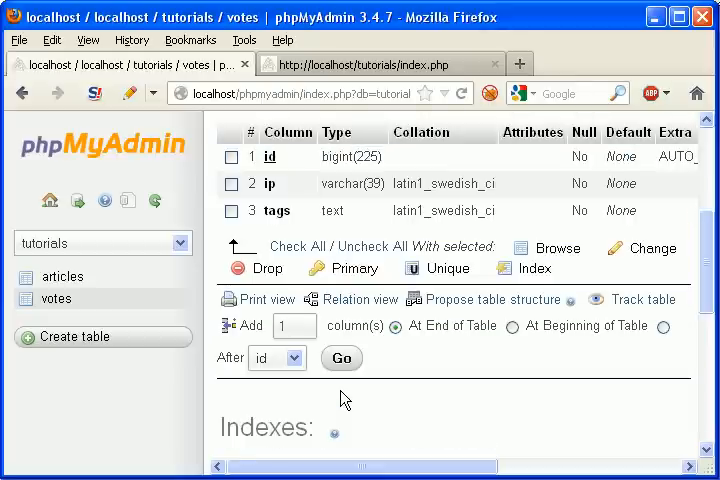
- From the index.php movie list, follow The Godfadter link to its file.php?id=2 Now playing page
left_click(340, 356)
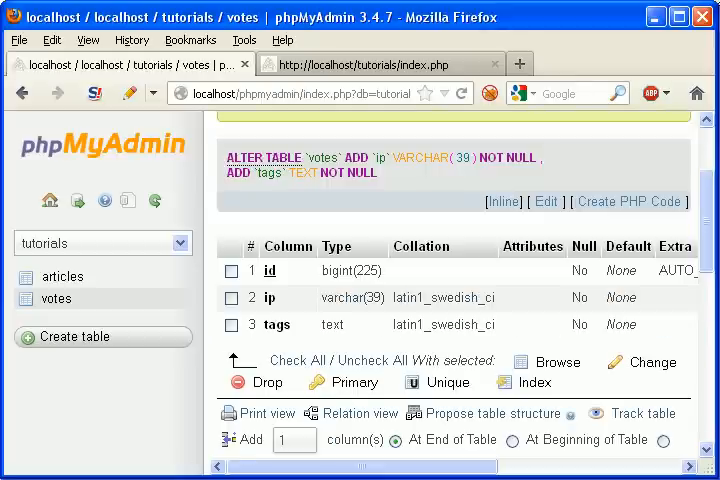
left_click(376, 64)
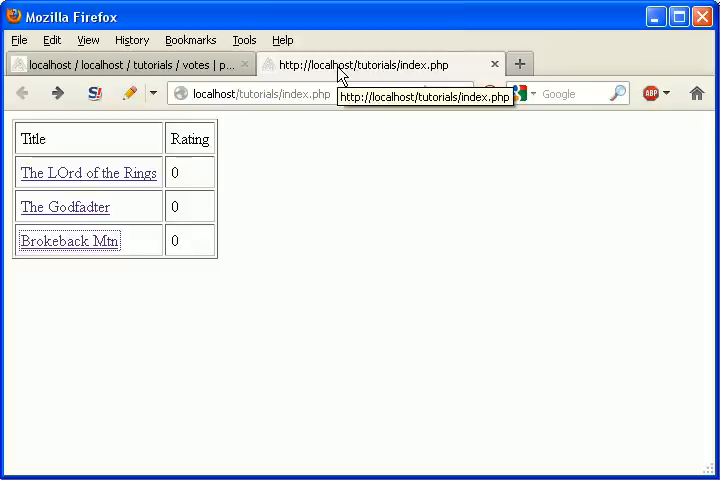
left_click(64, 208)
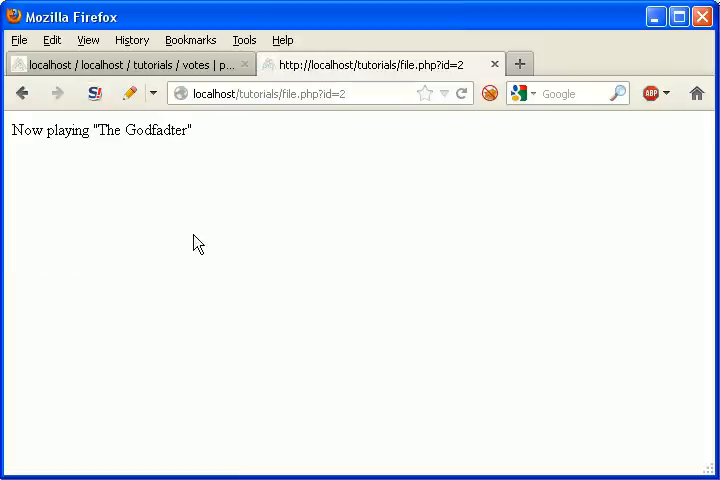
double_click(184, 130)
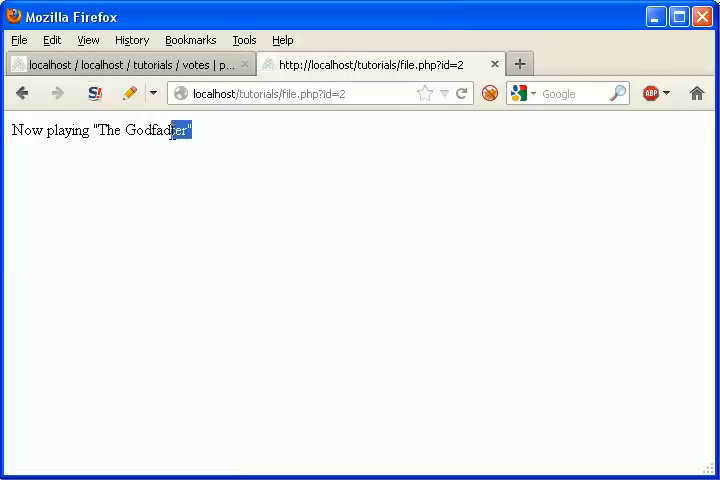
mouse_move(182, 270)
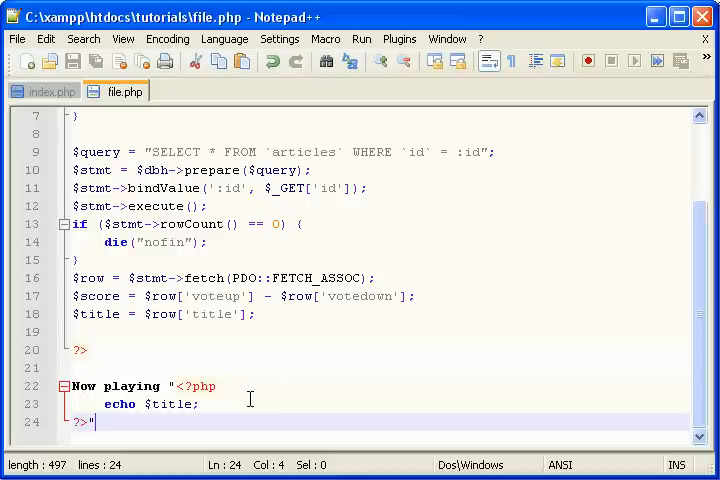
mouse_move(370, 296)
type("<br/>")
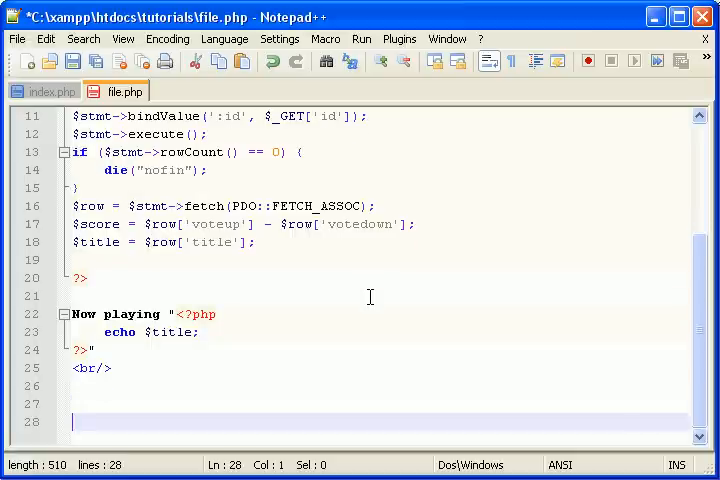
- Wrap file.php in <html> and </body></html> tags with a <br/> after the title
type("</")
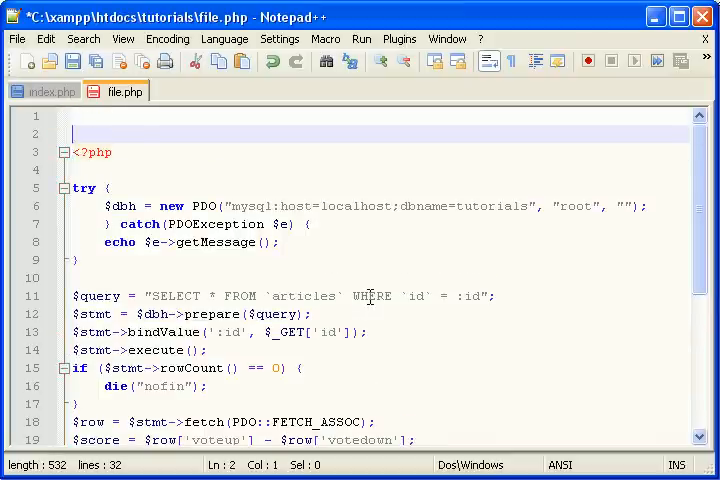
type("<html>")
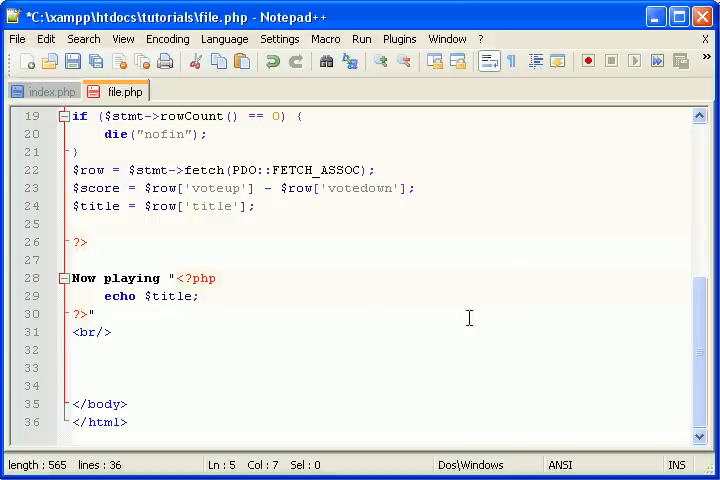
- Add a Score: line that echoes $score with <?php echo $score; ?>
type("Score:")
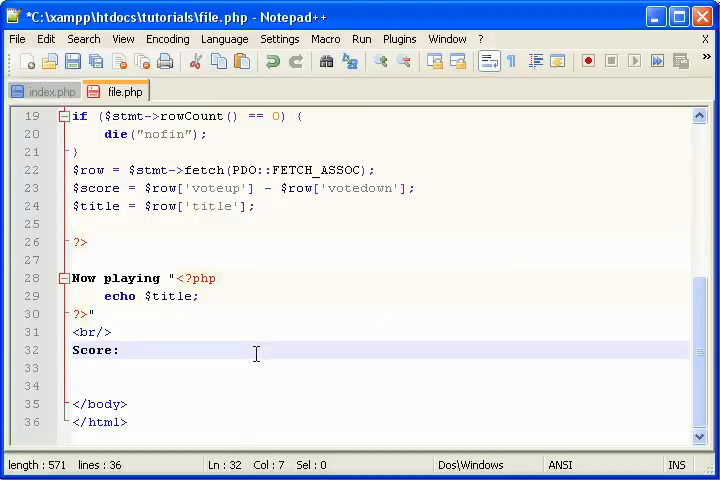
type("<?")
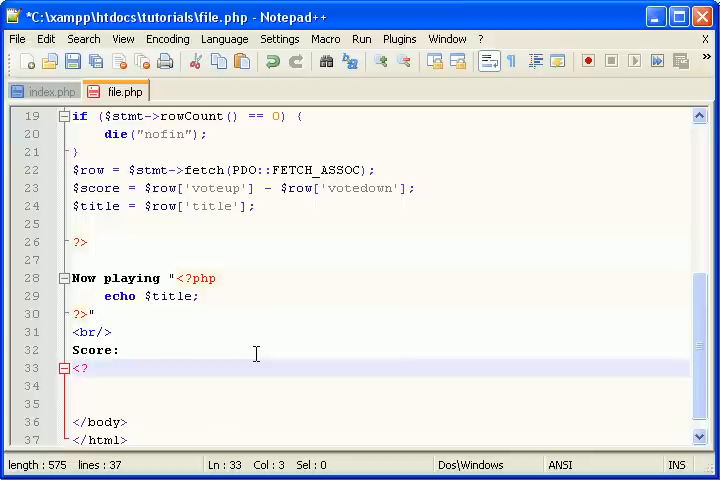
type("php")
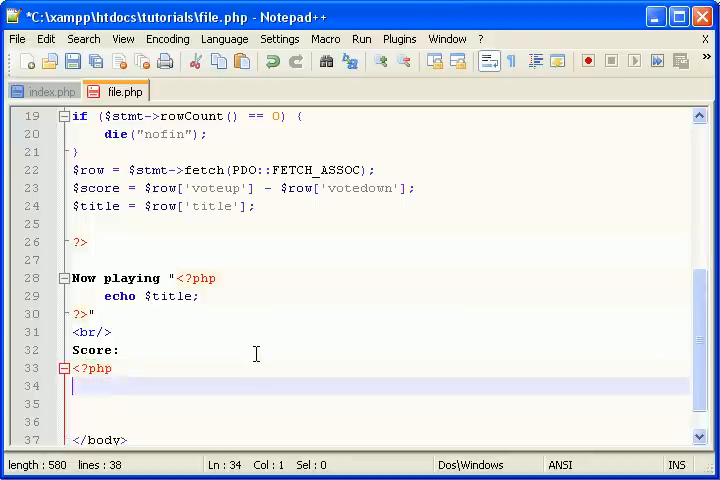
type("echo $scor")
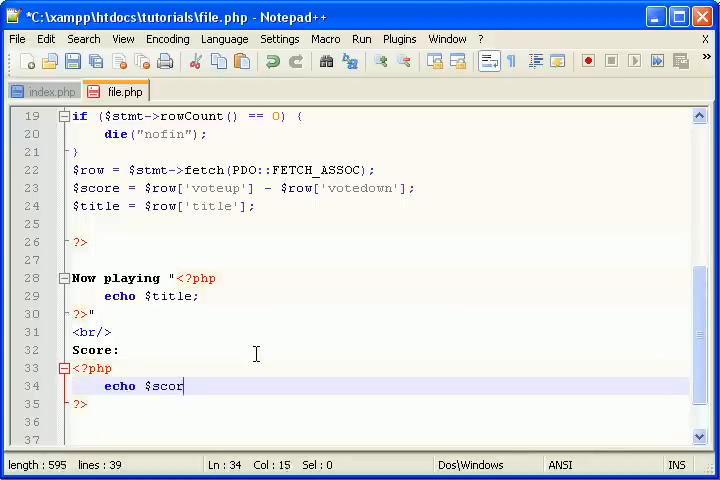
type("e;")
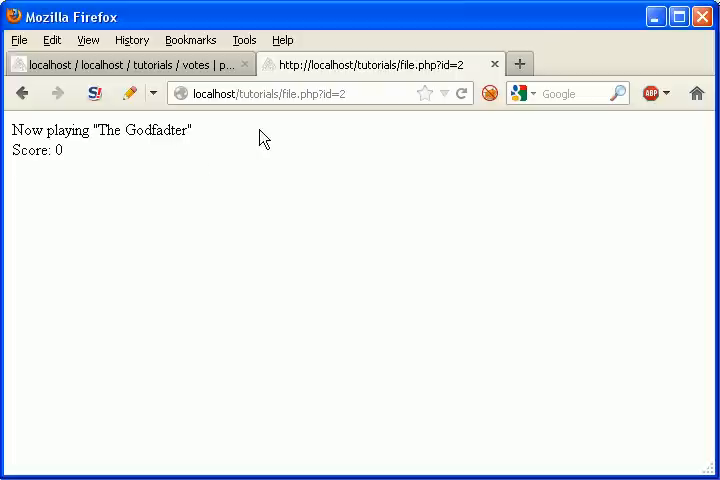
- Reload file.php?id=2 in Firefox so Score: 0 appears under The Godfadter
double_click(56, 150)
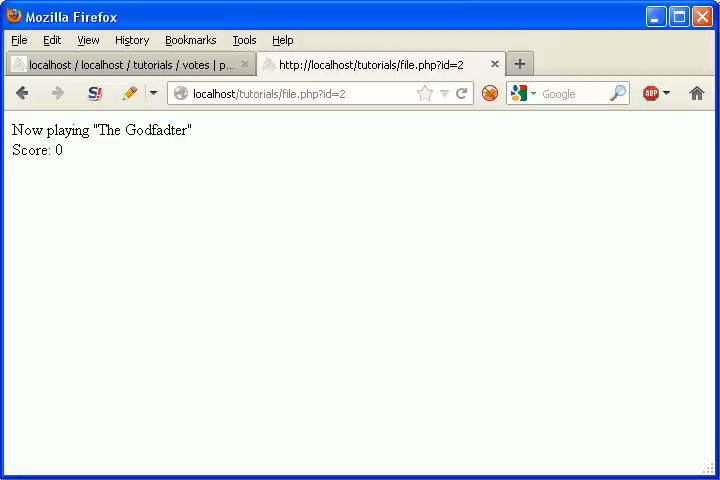
mouse_move(224, 234)
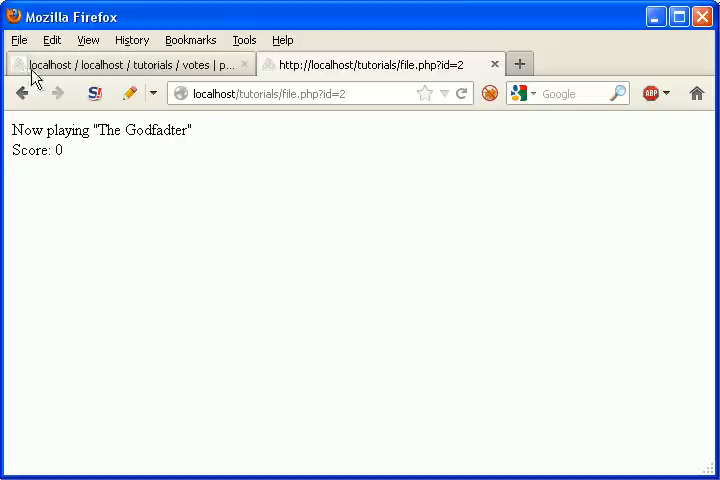
double_click(56, 150)
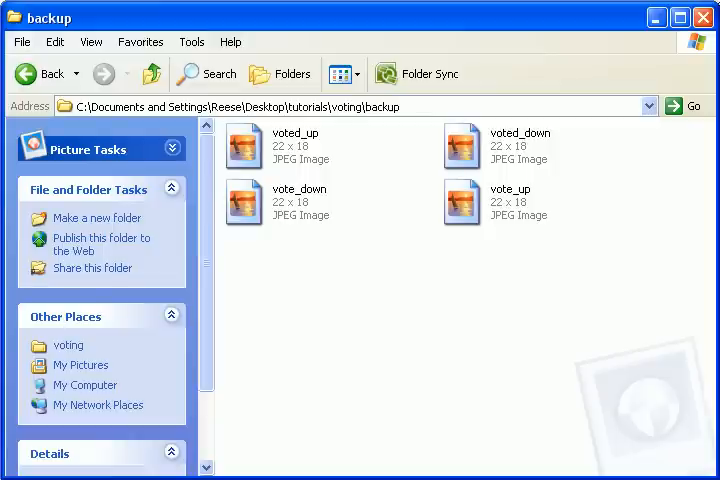
mouse_move(244, 204)
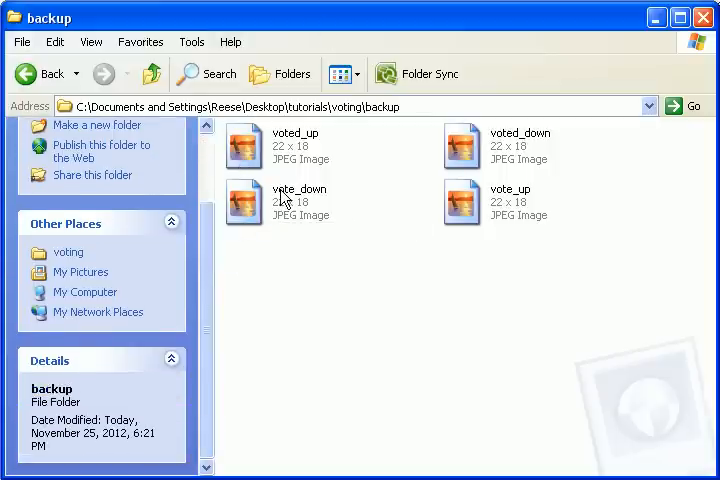
- Check the vote_down, vote_up and voted_up JPEG details: 22 x 18, about 8 KB each
left_click(280, 202)
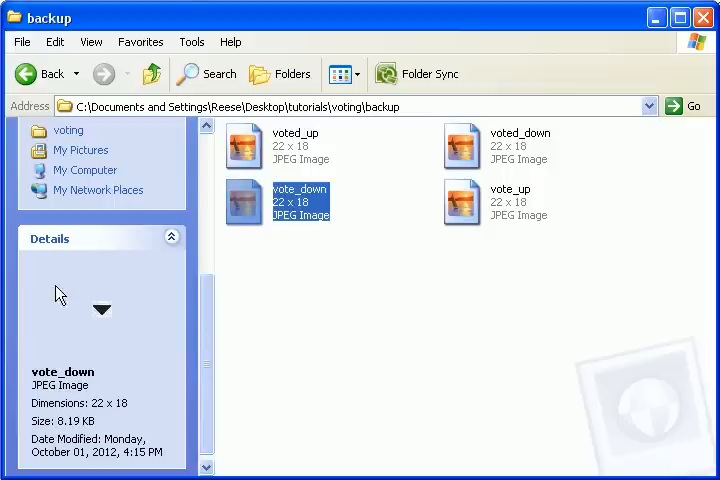
mouse_move(270, 216)
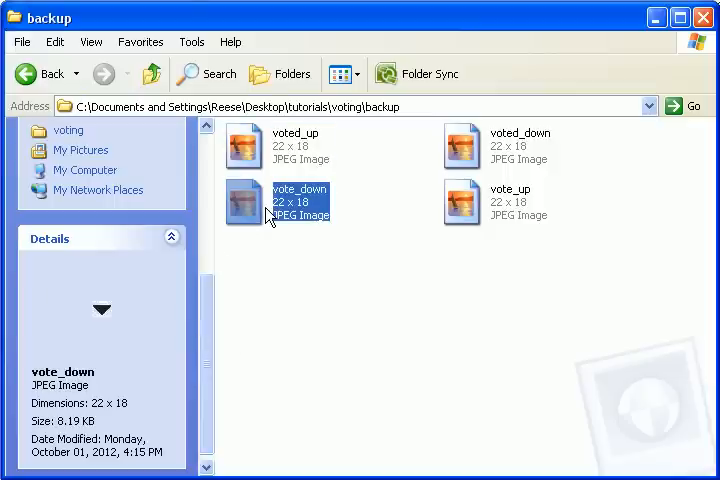
mouse_move(504, 222)
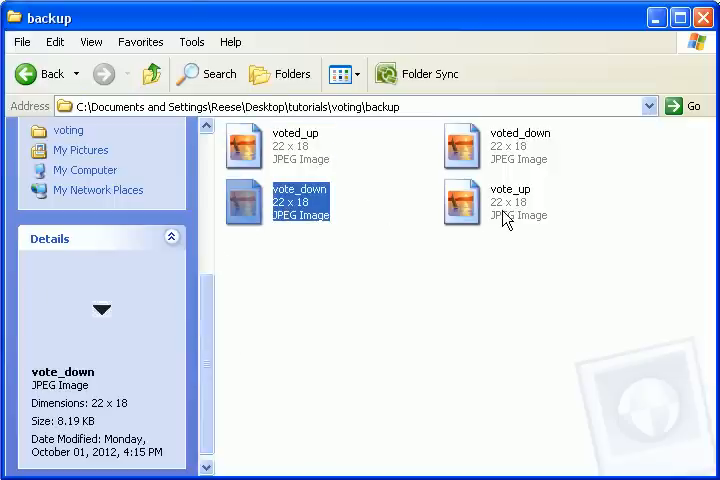
left_click(510, 202)
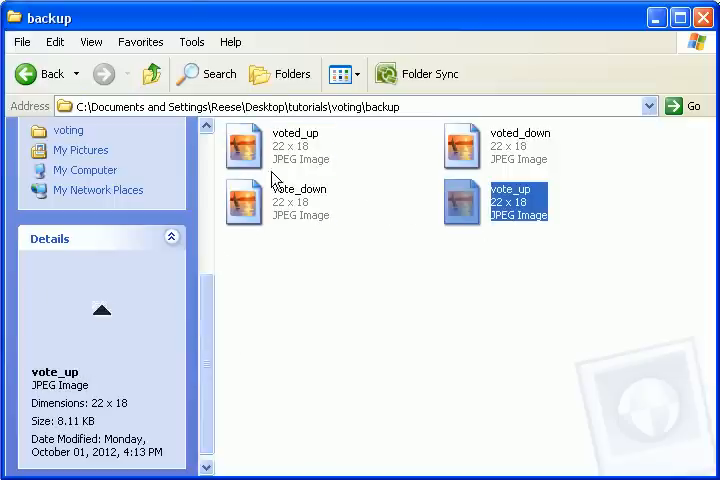
mouse_move(300, 146)
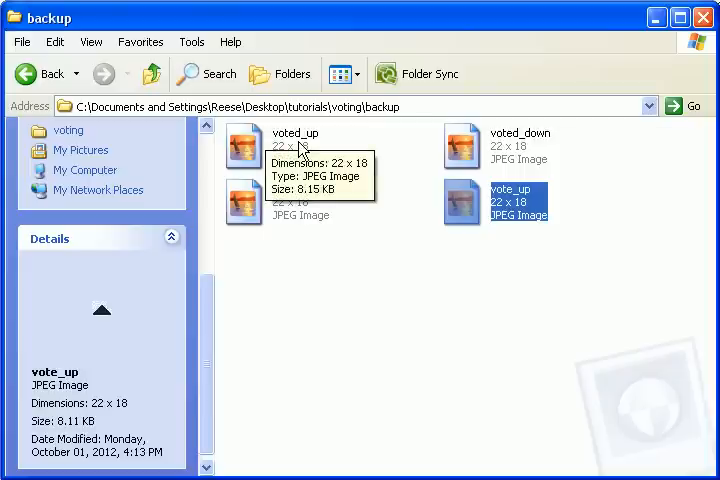
left_click(296, 144)
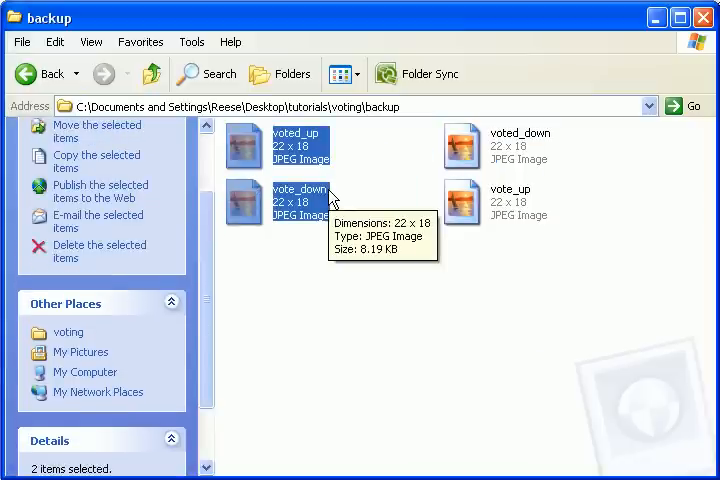
mouse_move(376, 122)
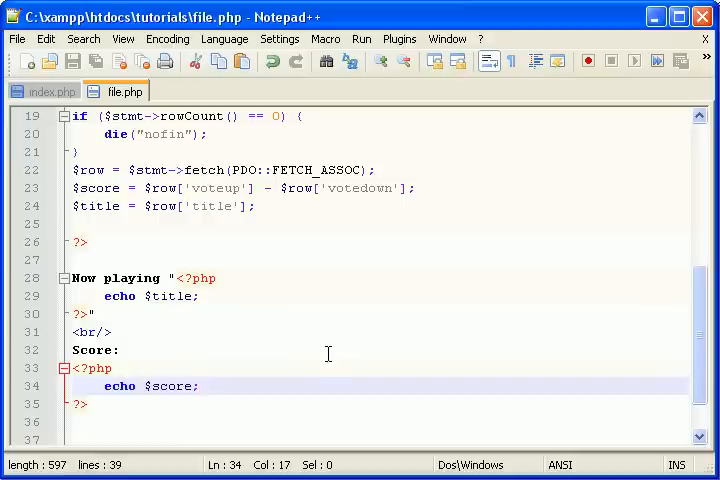
scroll("up", 3)
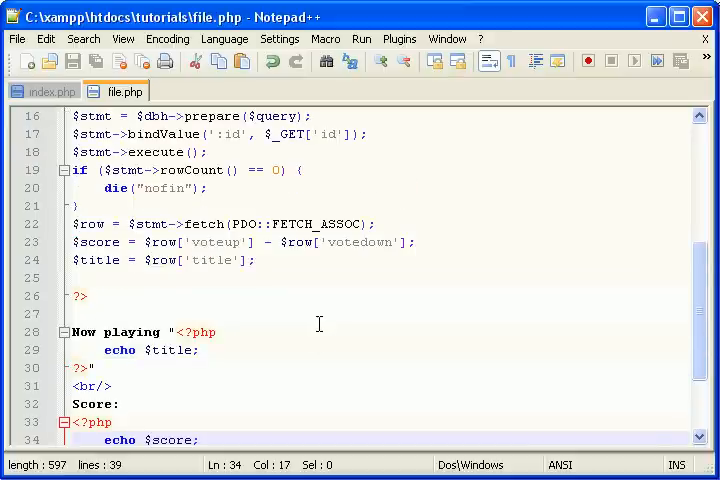
scroll("down", 3)
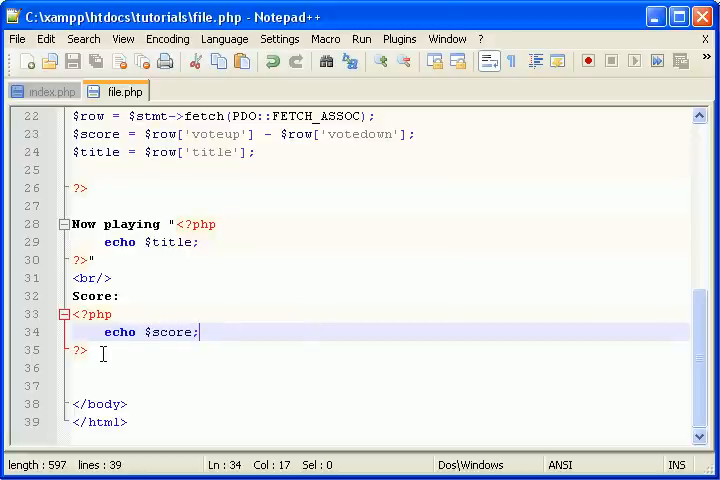
mouse_move(128, 358)
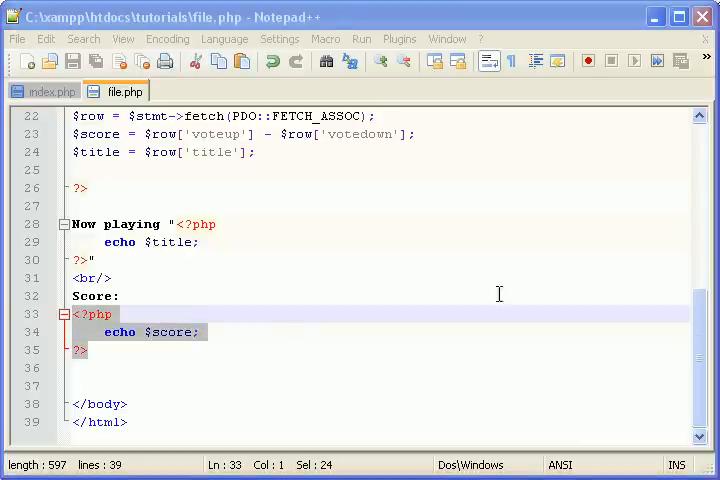
left_click(200, 332)
type("<span")
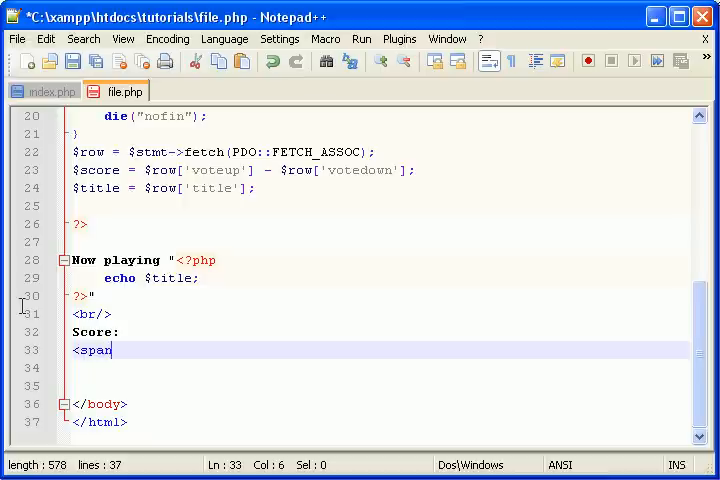
- Write a votebuttons span styled display: inline-block; margin-left: 0px auto;
type("id=")
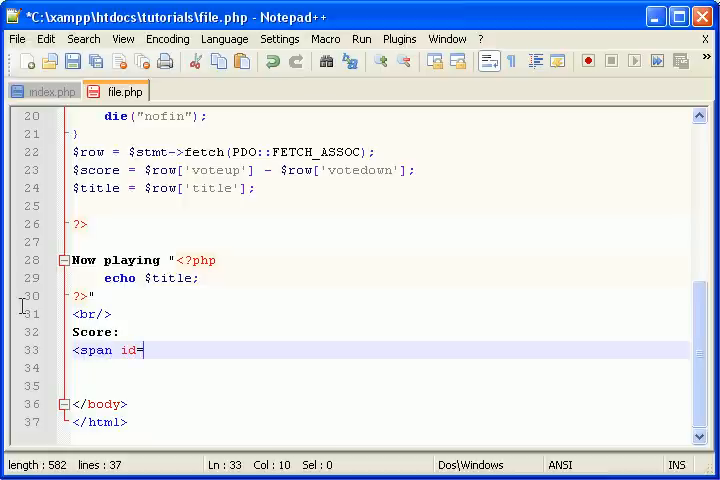
type("\"votebu")
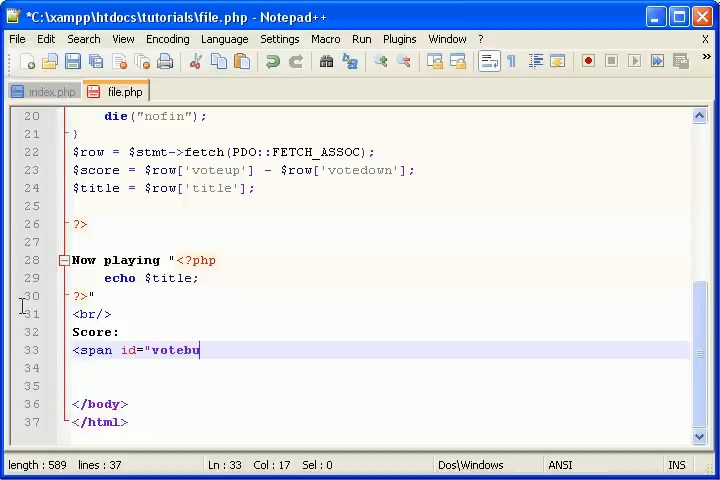
type("ttons\"")
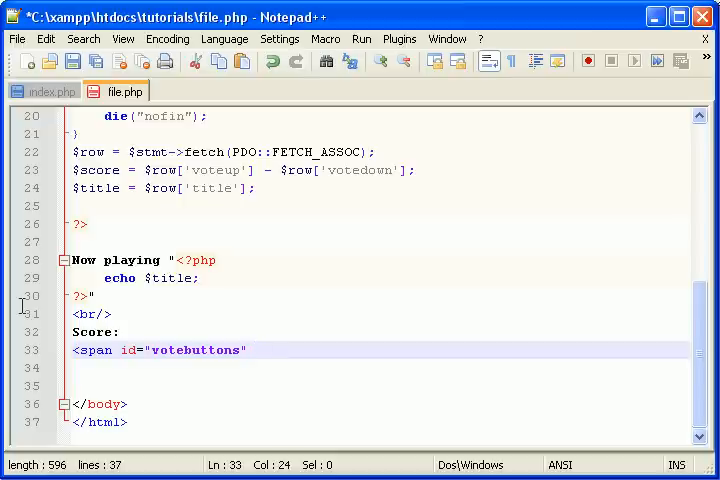
type("style=\"display")
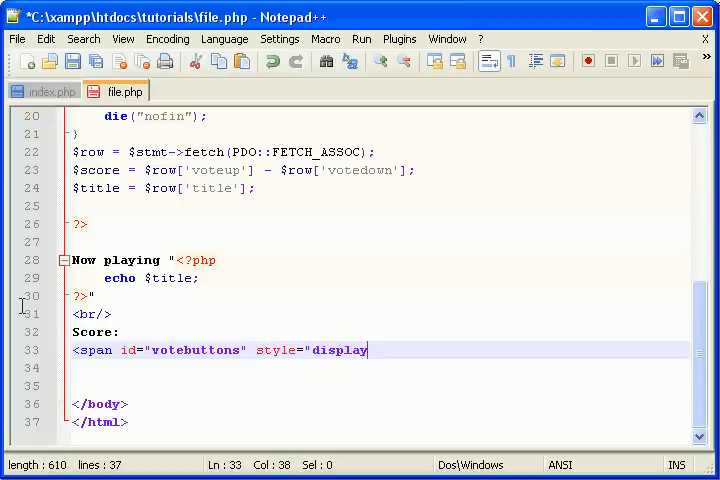
type(": inline-block")
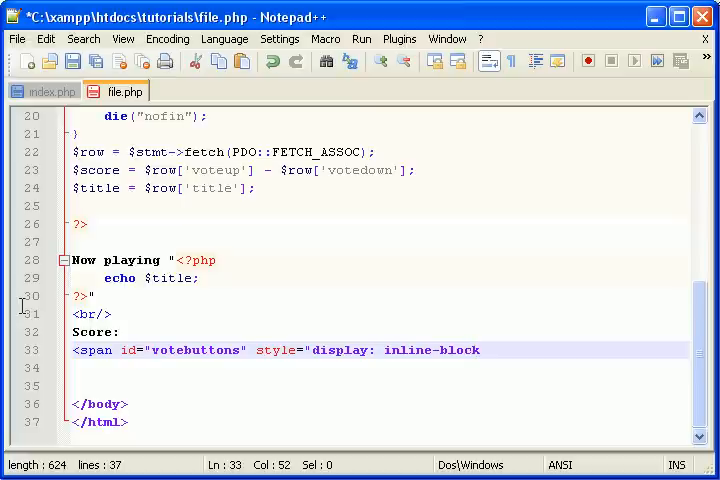
type("; margin")
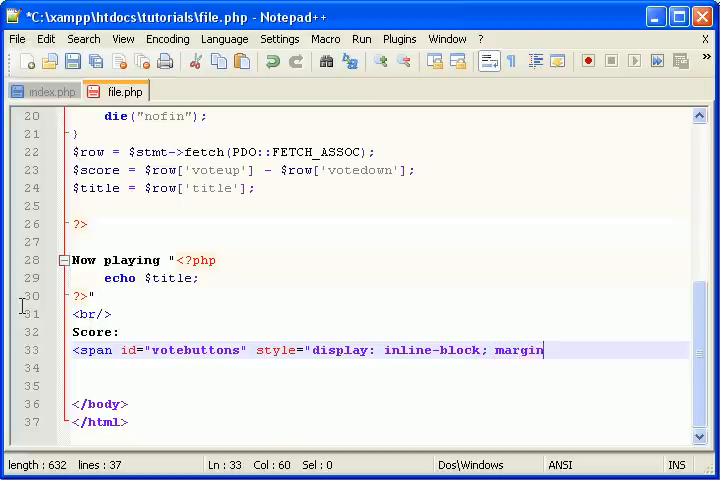
type("-")
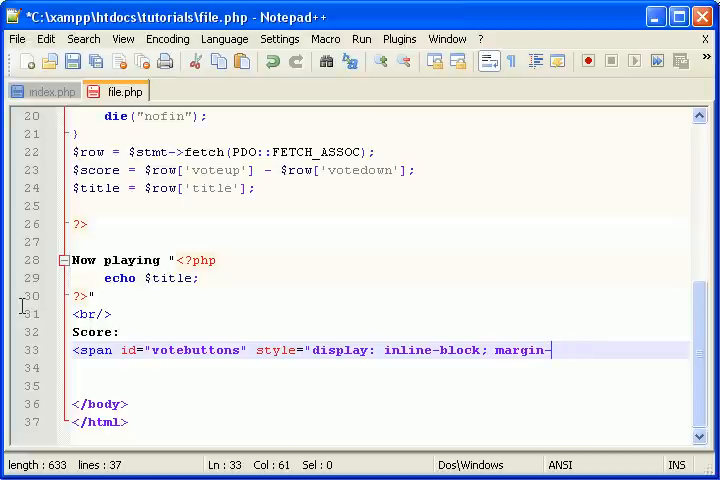
type("lef")
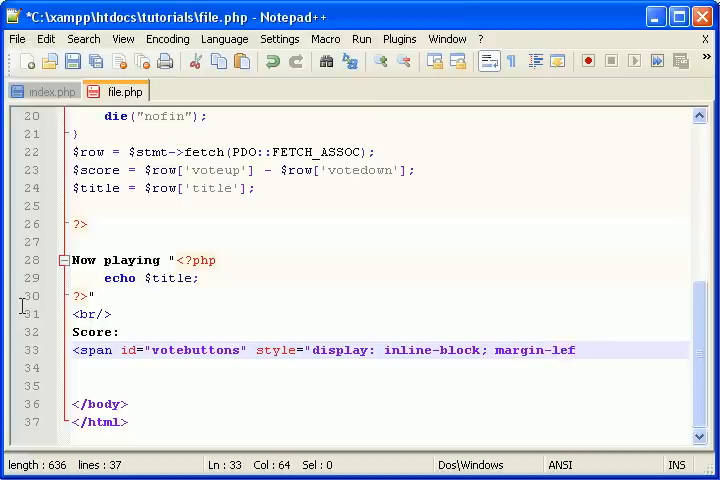
type("t")
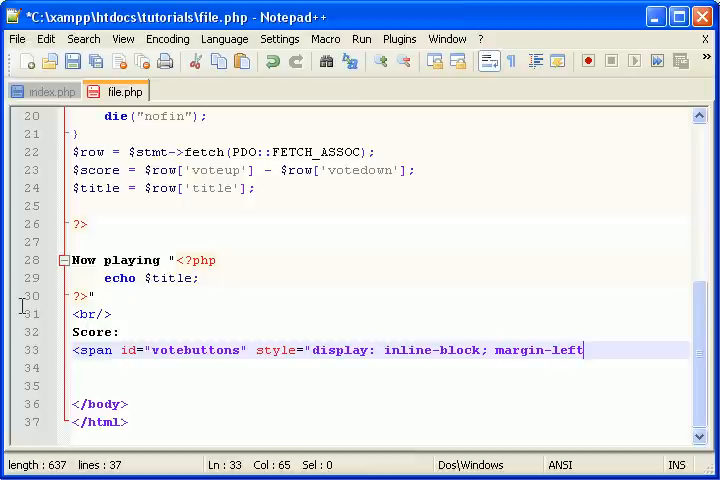
type("0px auto;\"")
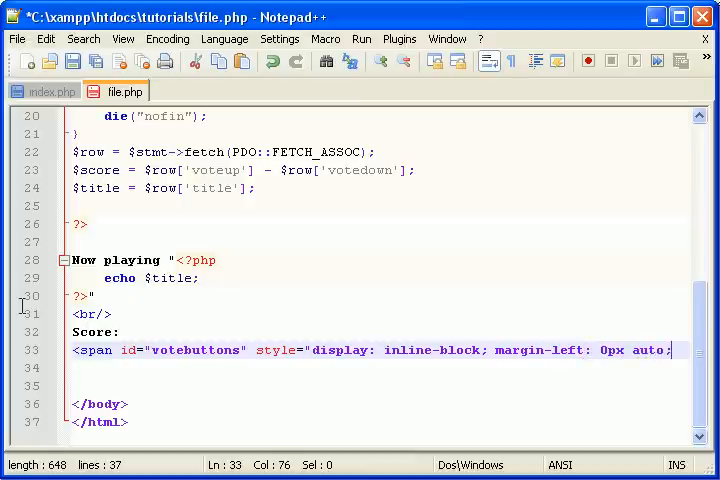
type("\"")
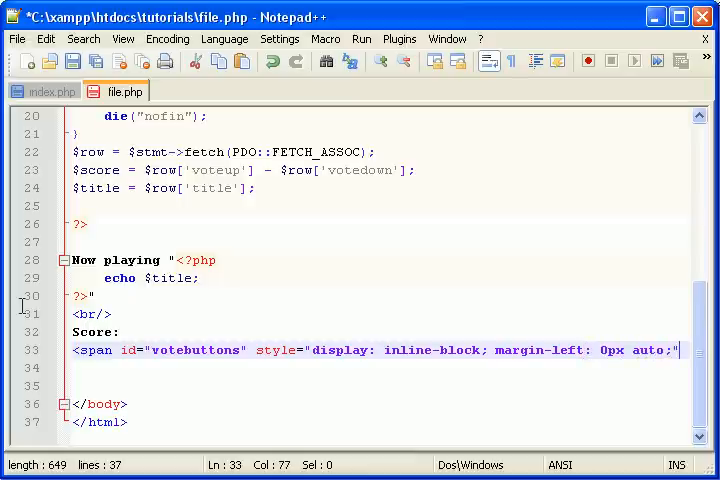
type(">")
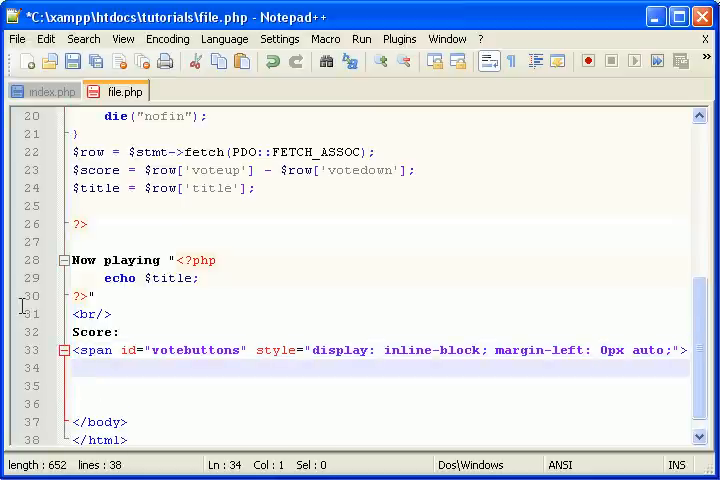
- Inside the span add <img src="vote_up.jpg"/> followed by a <br/>
type("<")
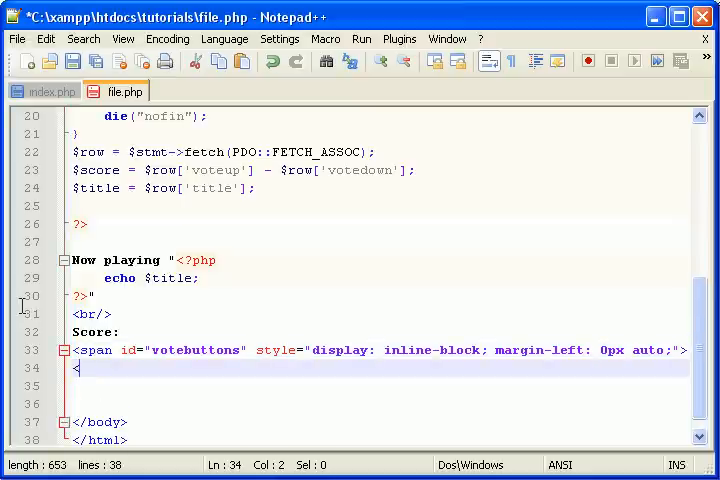
type("a")
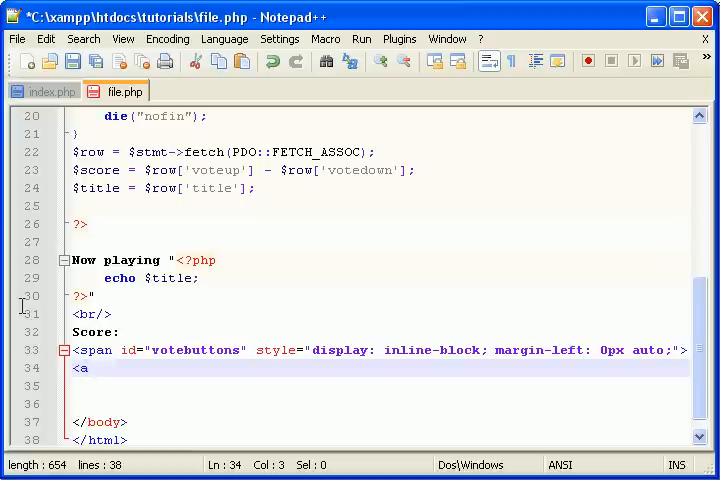
key("BackSpace")
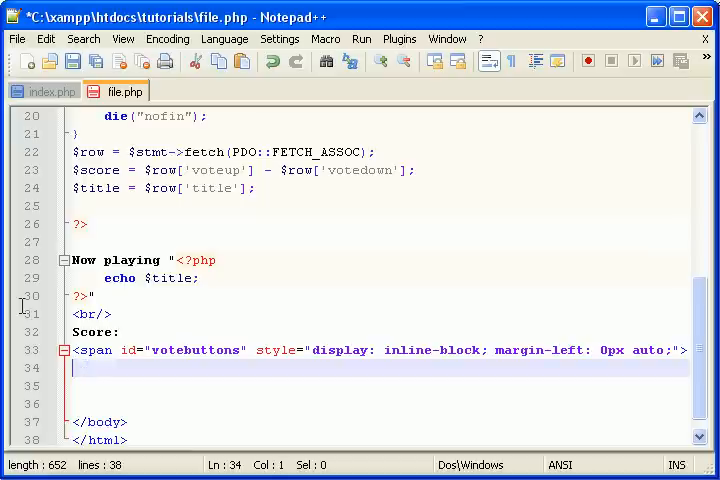
type("<img")
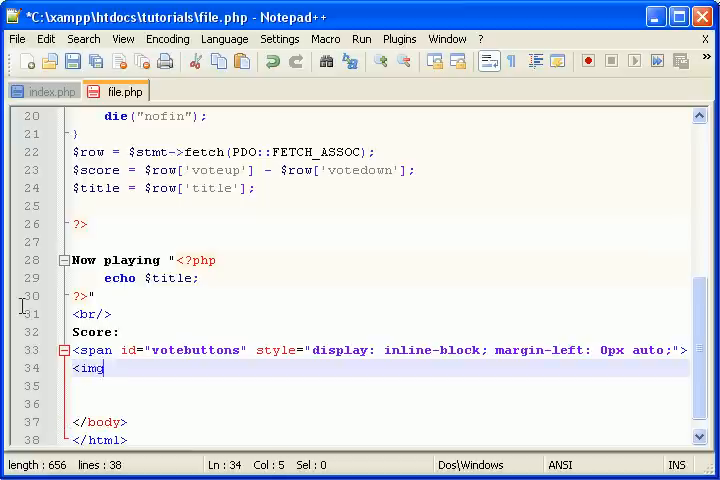
type("src=")
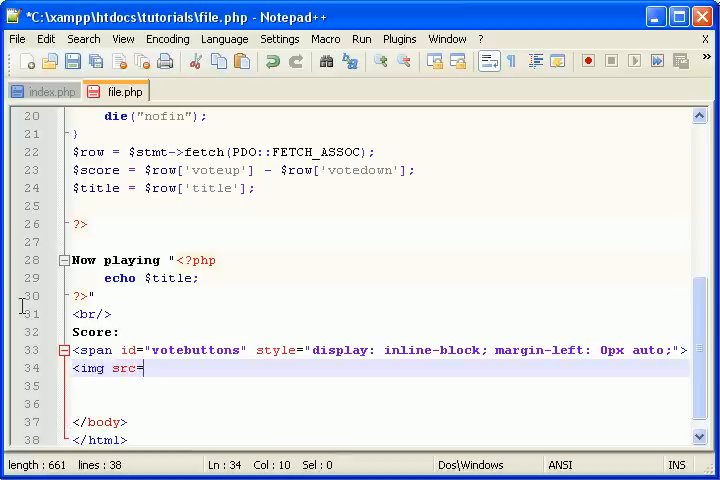
type("\"vo")
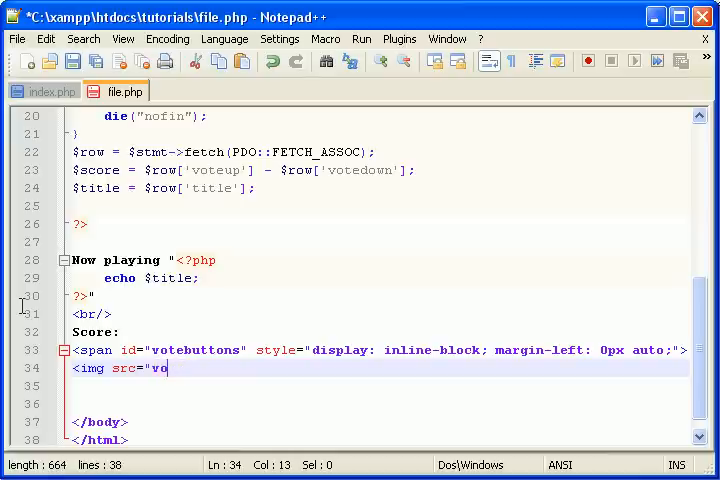
type("te_up.jp")
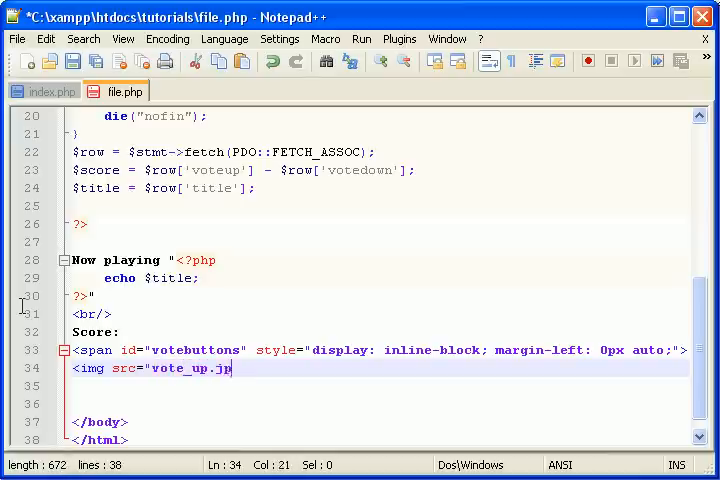
type("g\"")
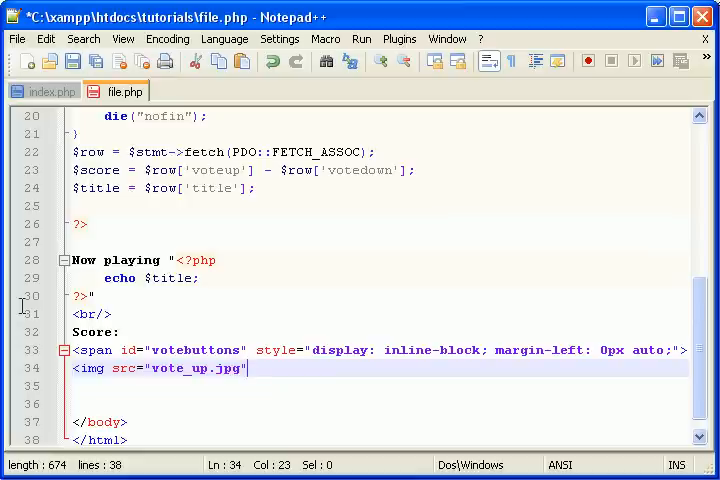
type("/><")
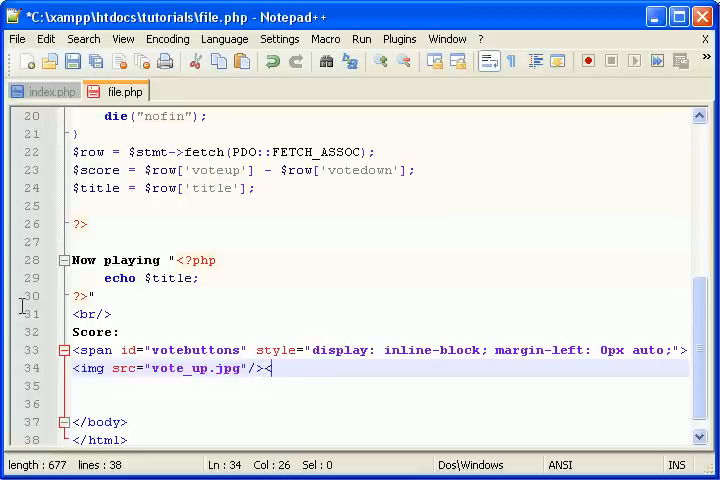
type("<br/>")
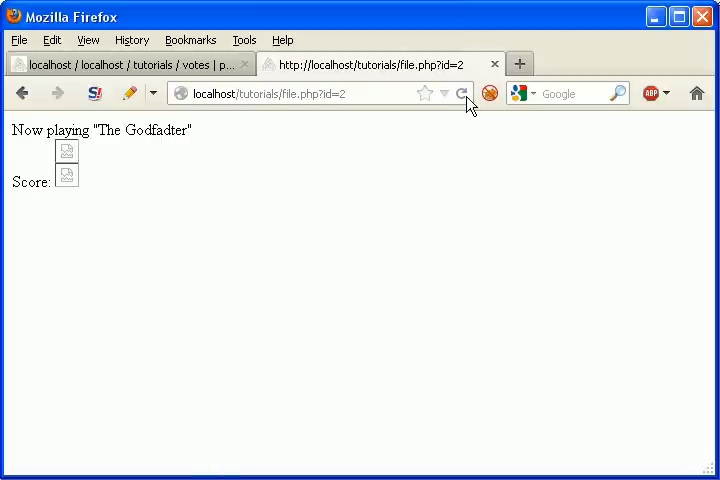
mouse_move(164, 344)
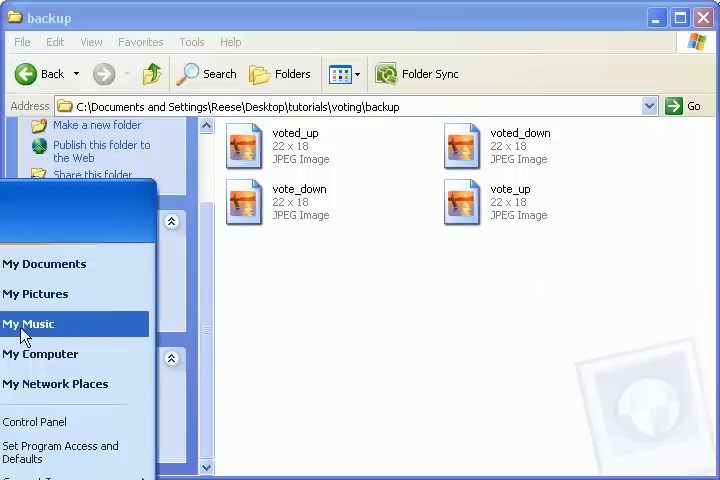
mouse_move(40, 354)
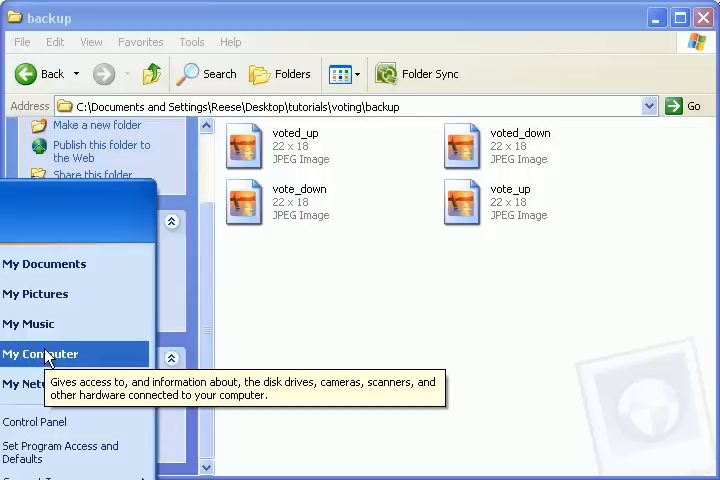
- Browse My Computer toward the web folder for the voting backup images
left_click(40, 354)
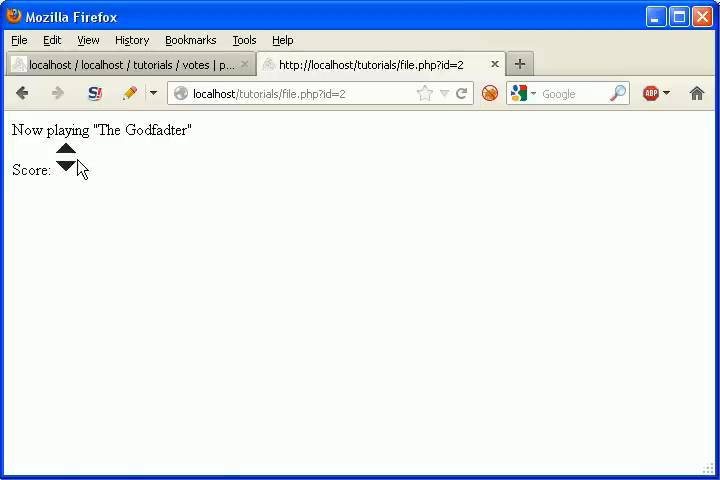
mouse_move(120, 160)
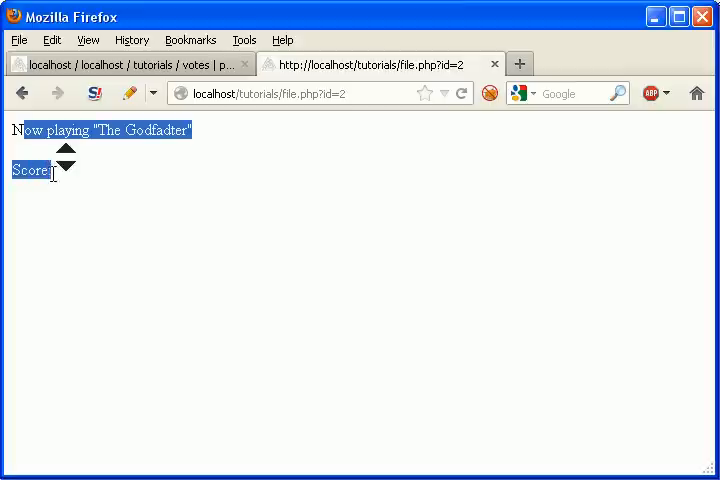
mouse_move(84, 184)
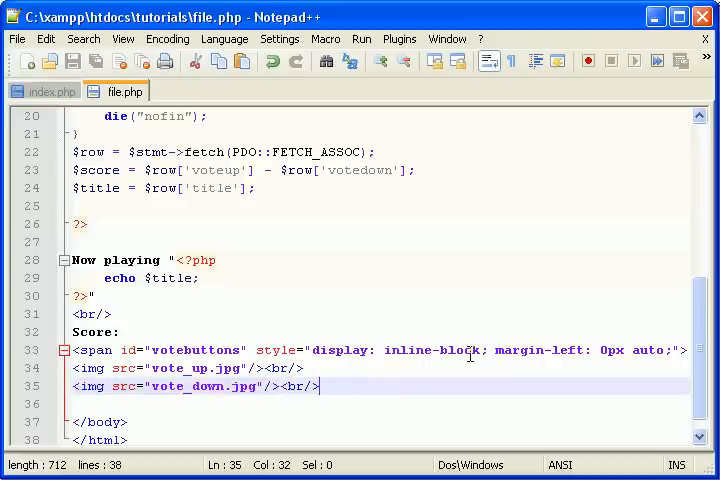
- Drop the line break after the down arrow and close the votebuttons span with </span>
key("BackSpace")
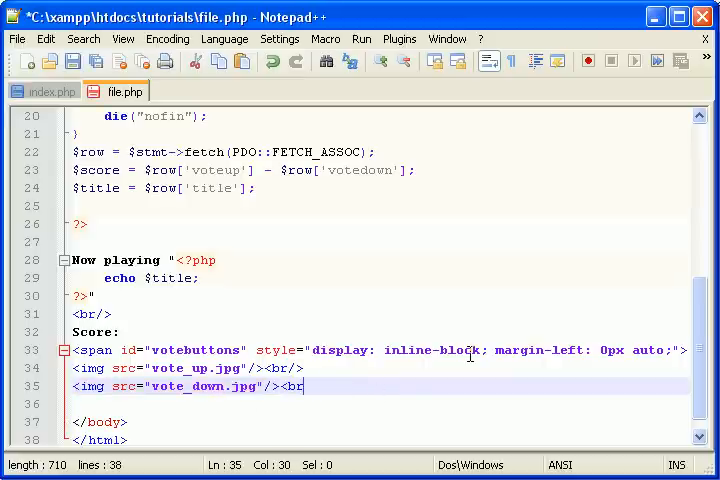
key("BackSpace")
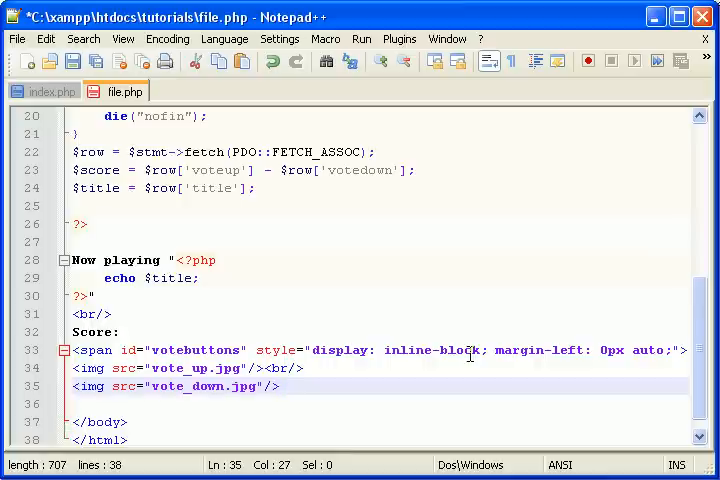
type("</")
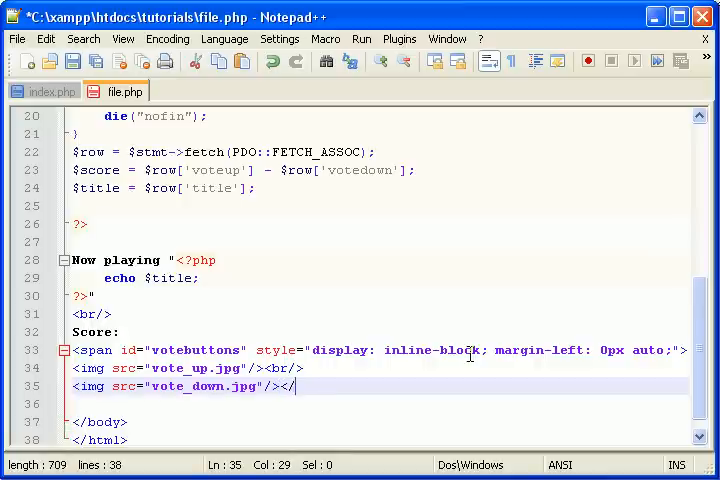
type("</span>")
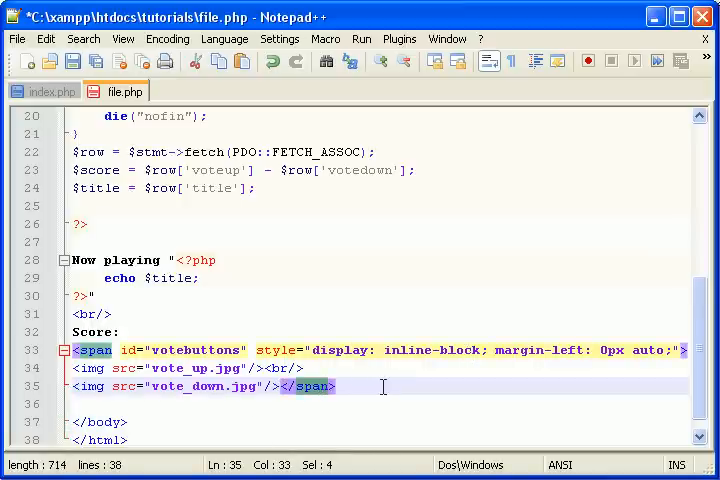
left_click(336, 386)
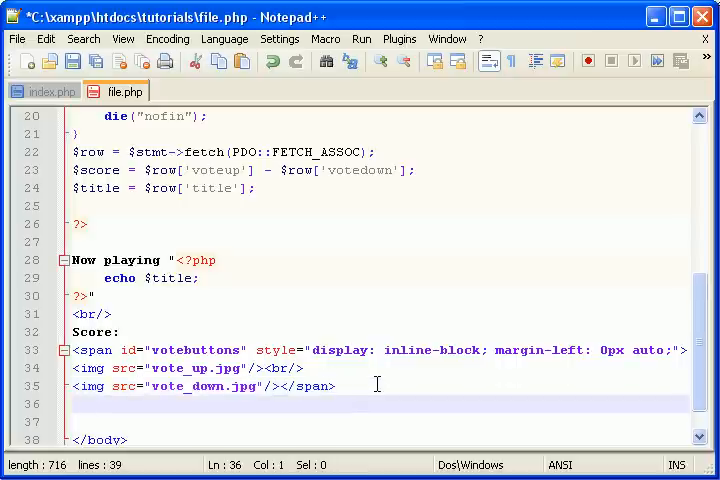
- Add <span id="score" style="display: inline-block;">, removing the mistyped vertical-align
type("<")
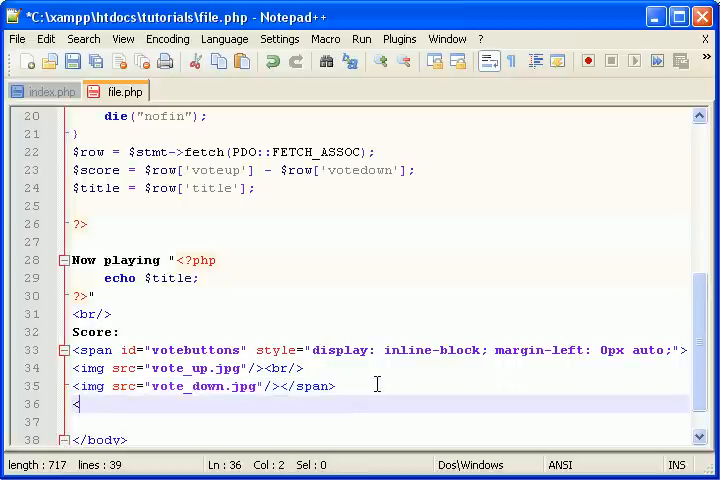
type("span")
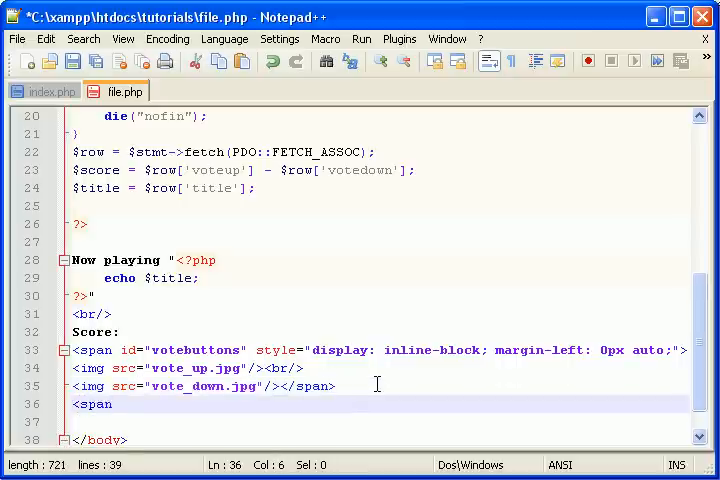
type("id=\"sco")
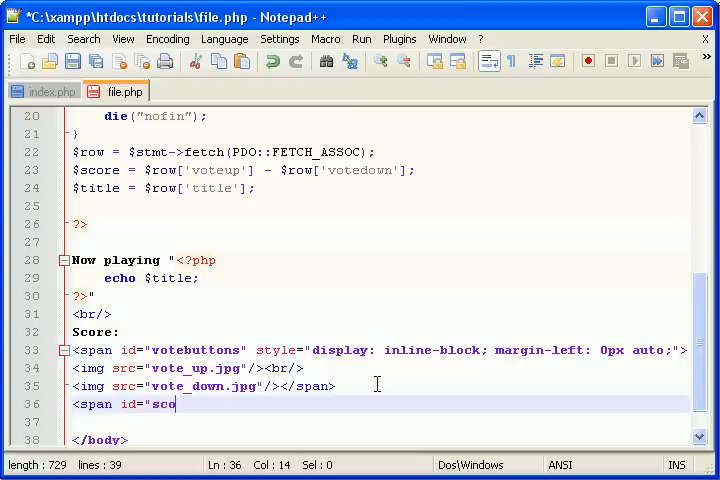
type("re\"")
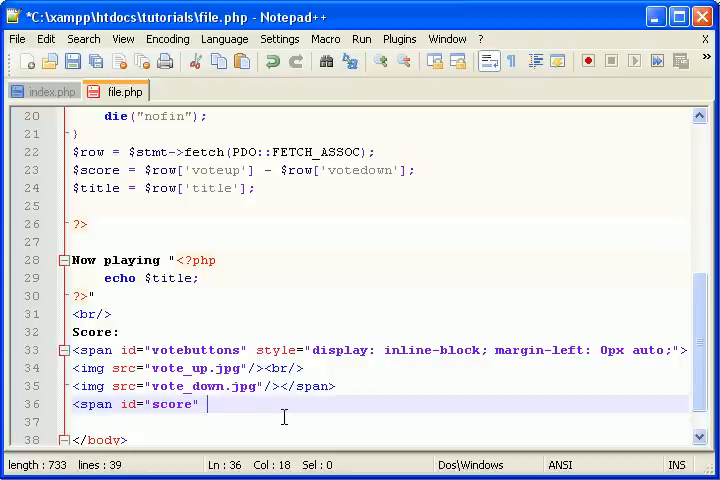
type("style=")
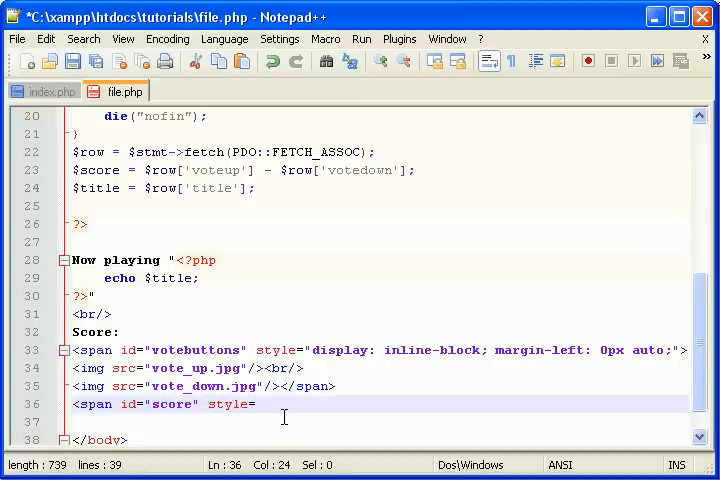
type("vertical")
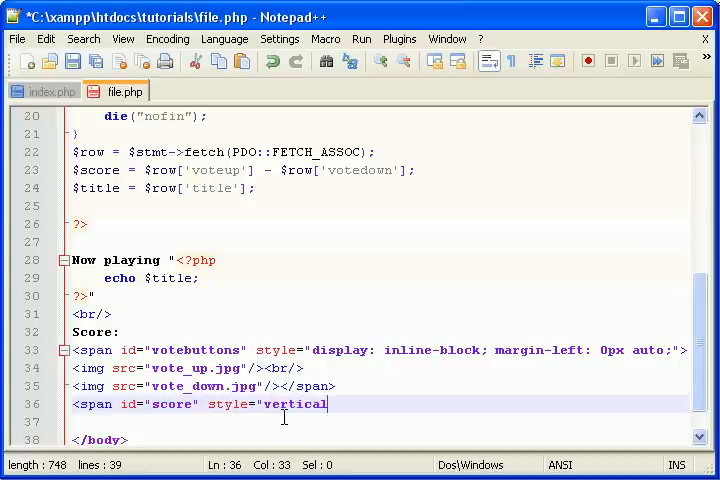
type("-align:")
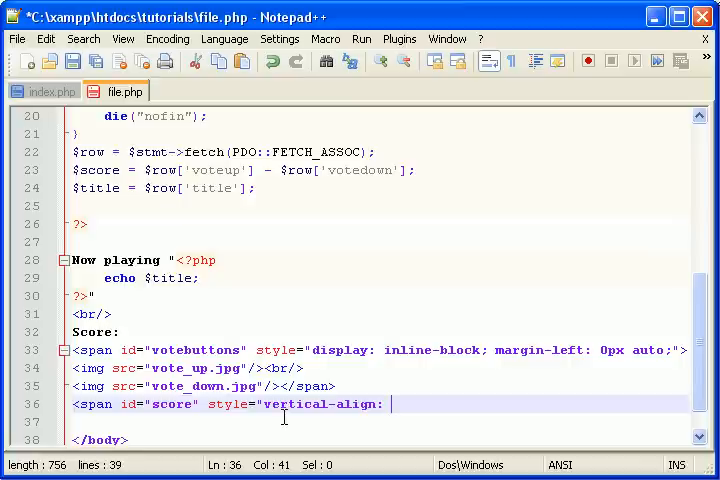
key("Backspace")
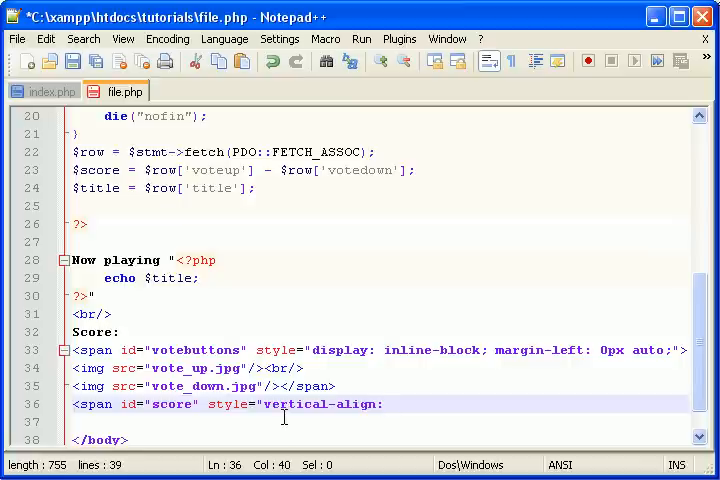
type("display:")
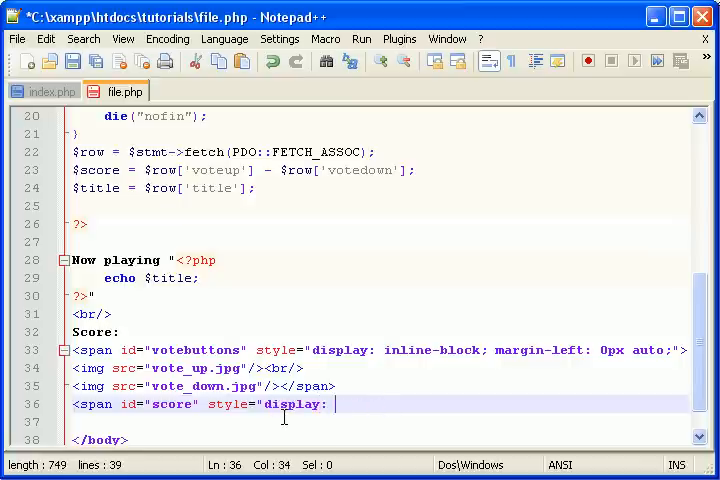
type("inline-block")
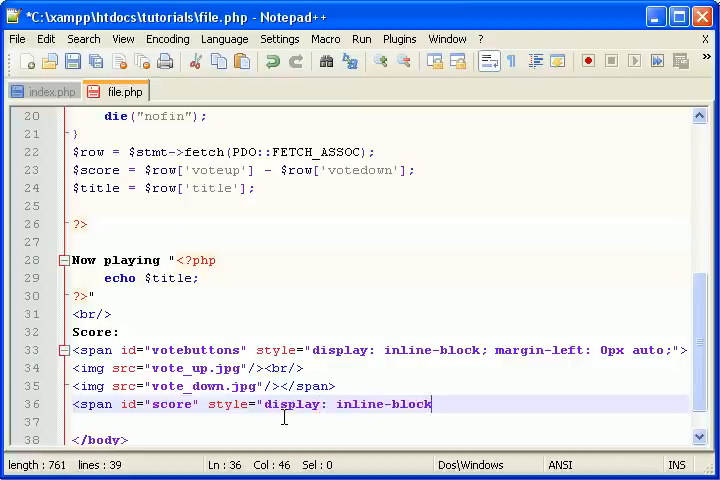
type(";")
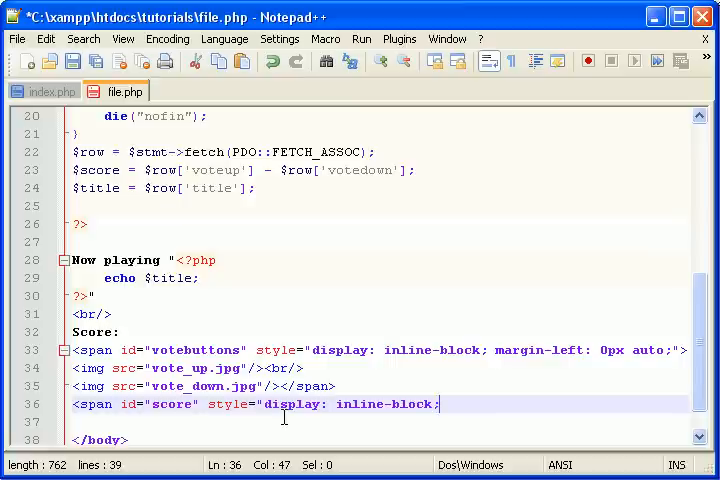
type("\">")
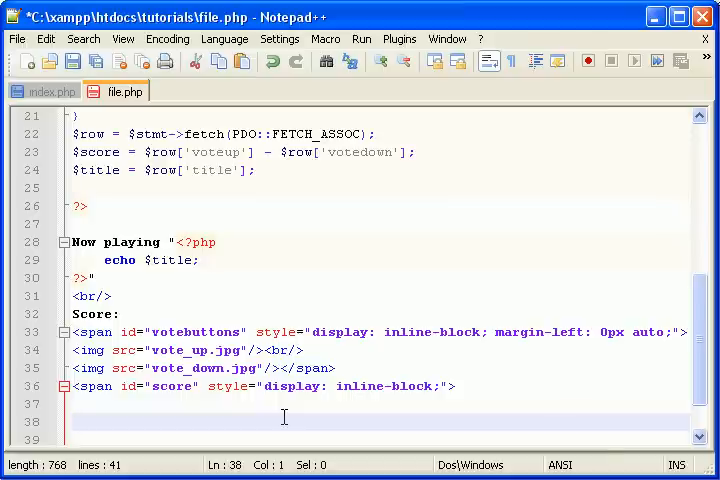
- Close the score span and copy the title echo block into it, changed to echo $score
type("</span>")
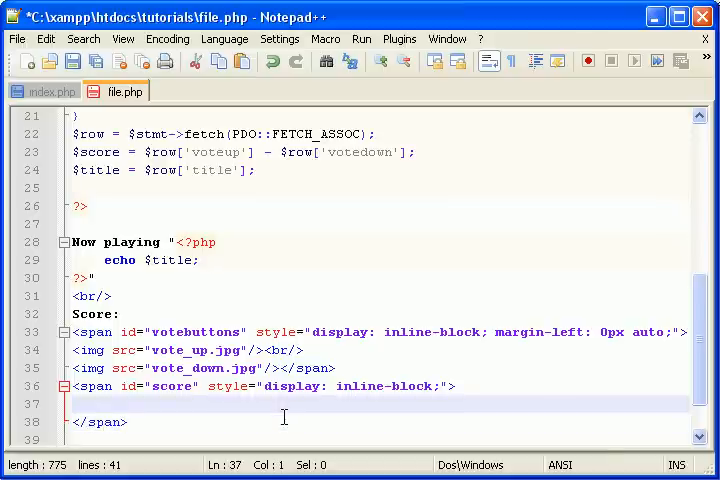
left_click_drag(174, 242, 200, 260)
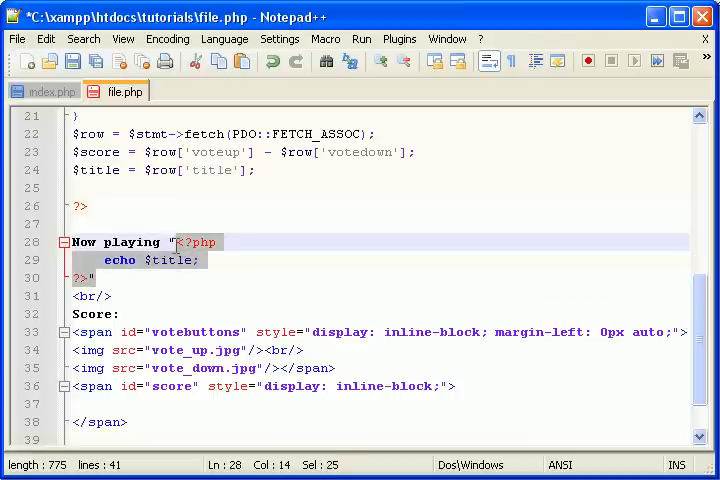
left_click(96, 260)
type("<?php echo $score; ?>")
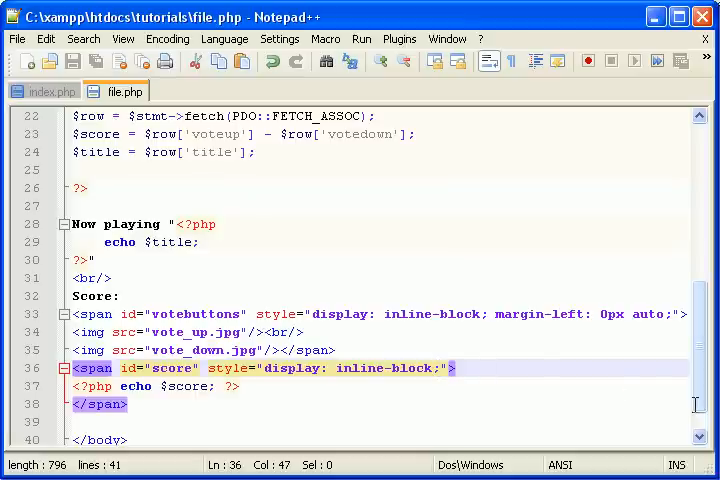
- Give the score span font-family: Tahoma, Arial, sans-serif
type("font-family: Tho")
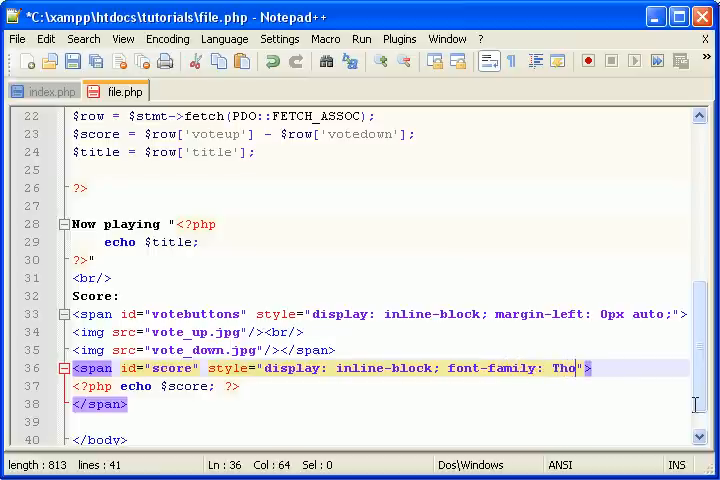
key("BackSpace")
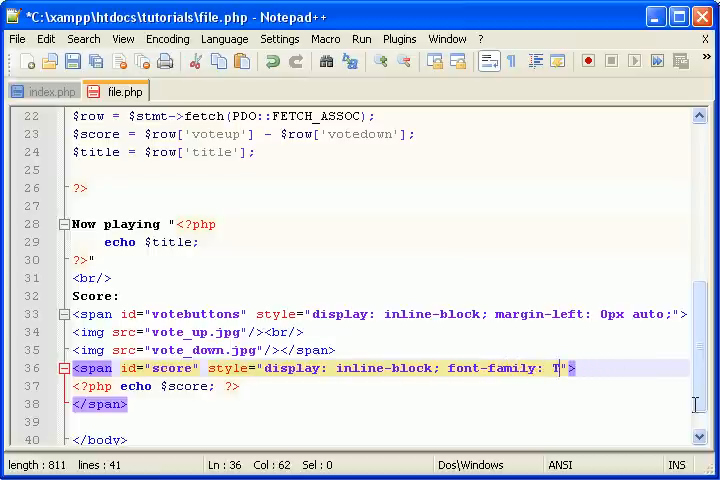
type("ahoma, Arial, sans-")
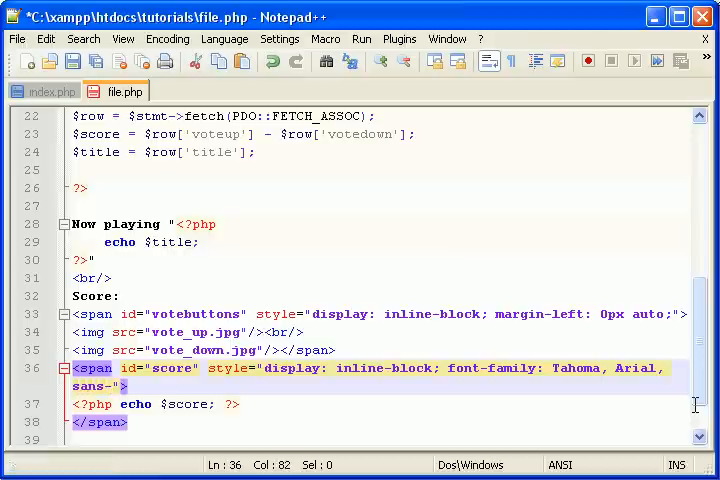
type("serif;")
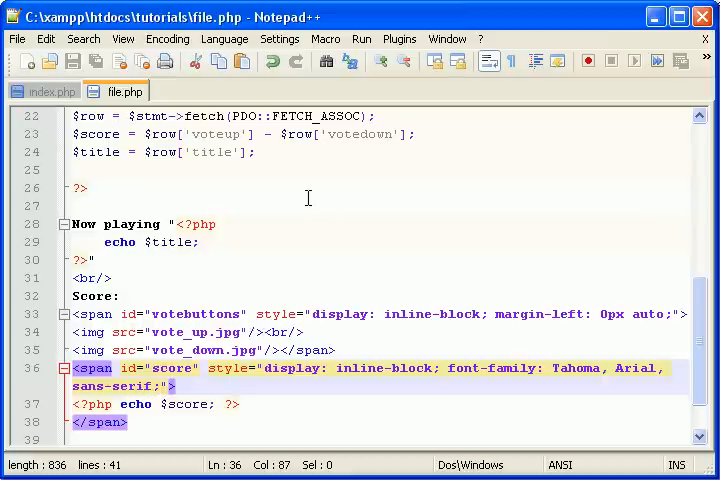
mouse_move(266, 396)
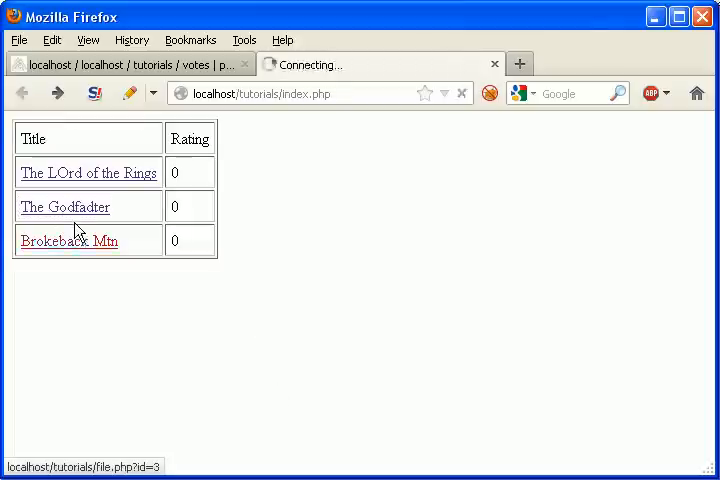
- View The LOrd of the Rings and The Godfadter rating pages showing arrows beside Score: 0
left_click(88, 172)
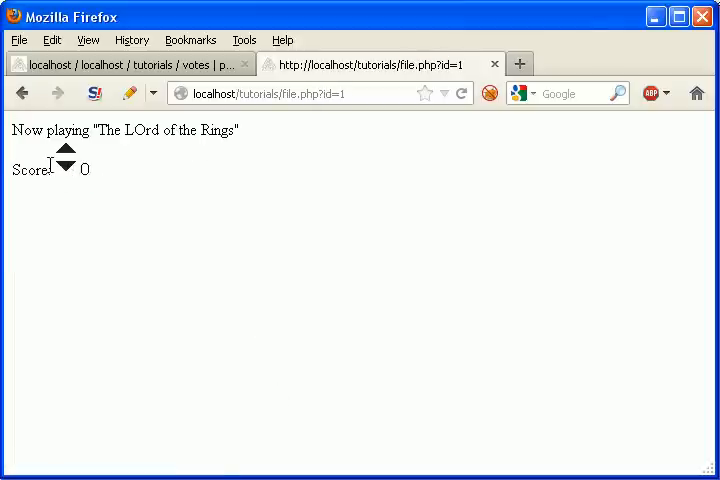
left_click(64, 152)
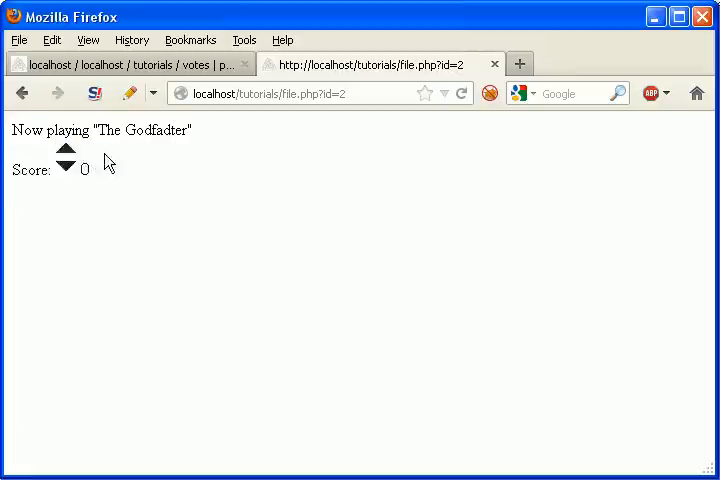
left_click(66, 172)
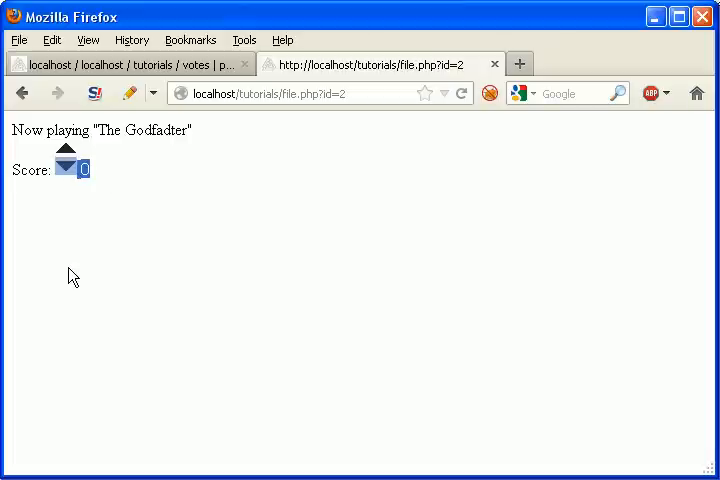
mouse_move(420, 258)
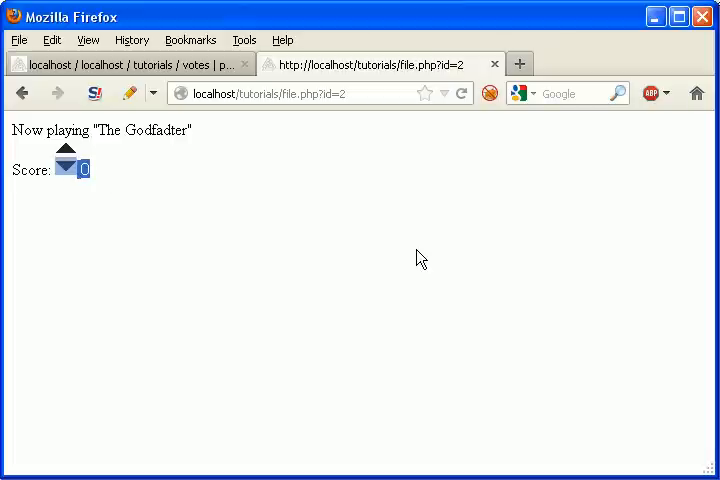